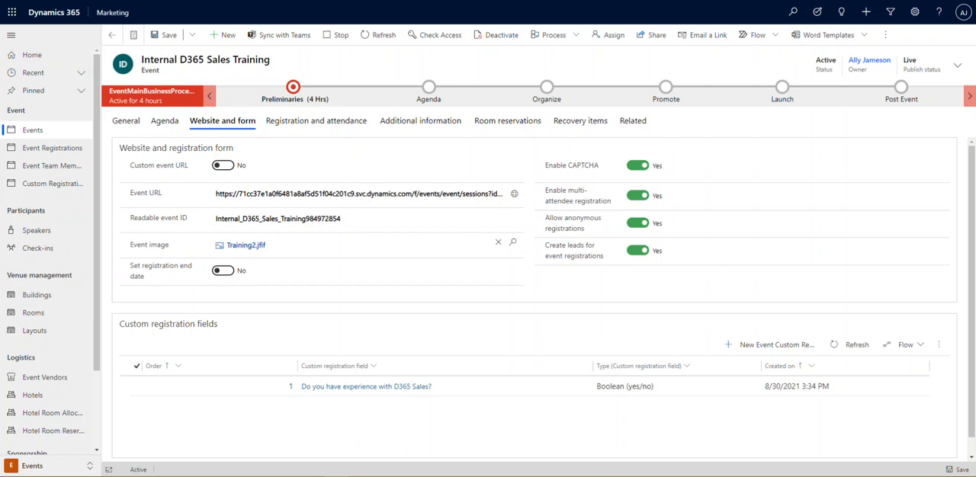
{"action": "mouse_move", "coordinate": [295, 7]}
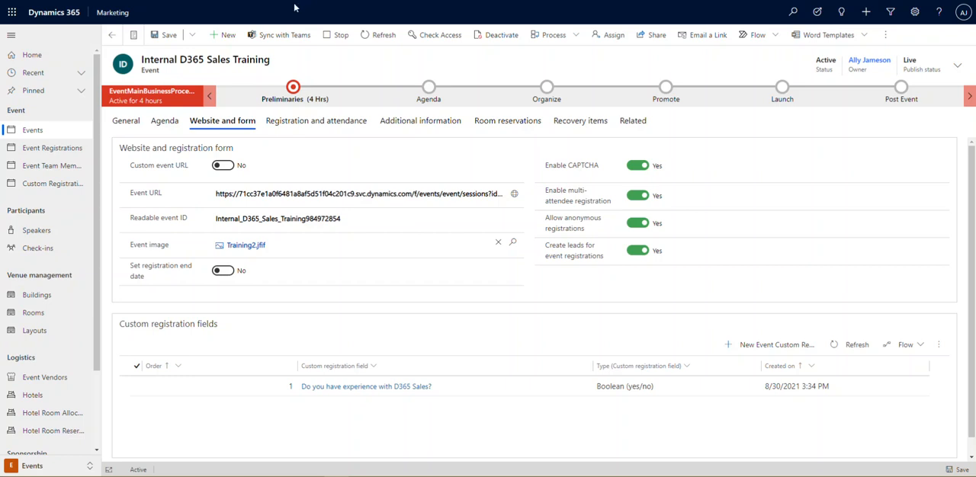
{"action": "mouse_move", "coordinate": [281, 70]}
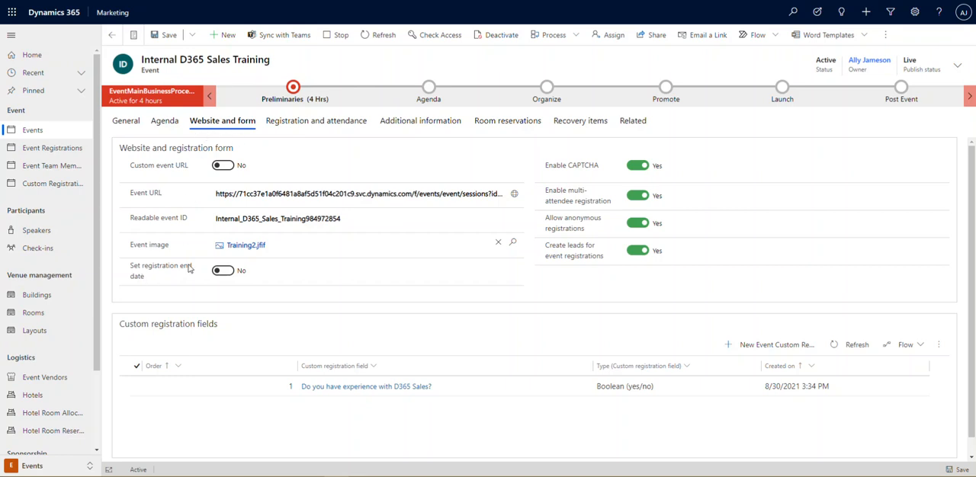
{"action": "mouse_move", "coordinate": [178, 288]}
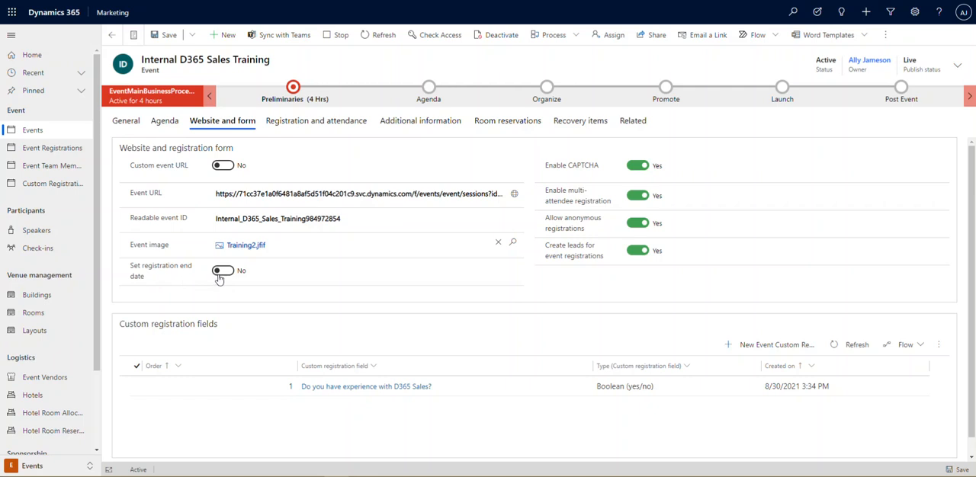
- Turn on 'Set registration end date', closing online registration on 8/31/2021 at 11:40 AM
{"action": "left_click", "coordinate": [223, 272]}
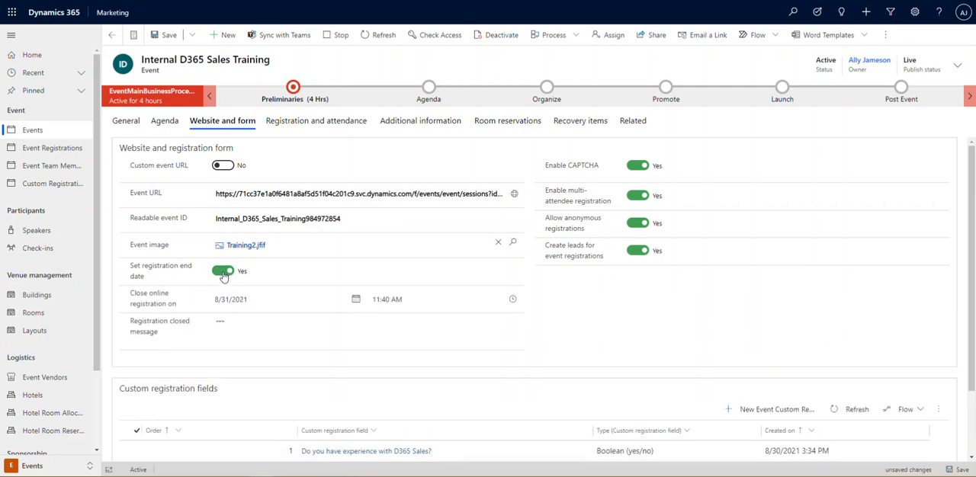
{"action": "mouse_move", "coordinate": [230, 281]}
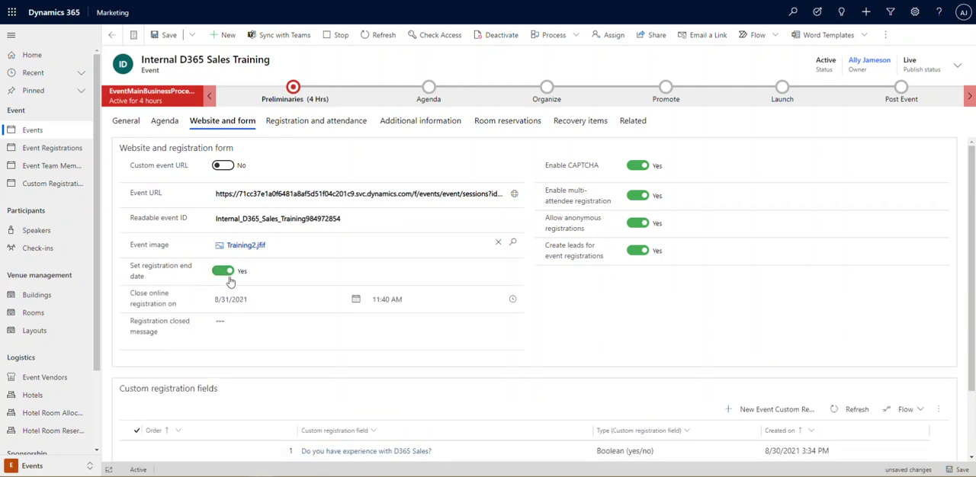
{"action": "left_click", "coordinate": [442, 299]}
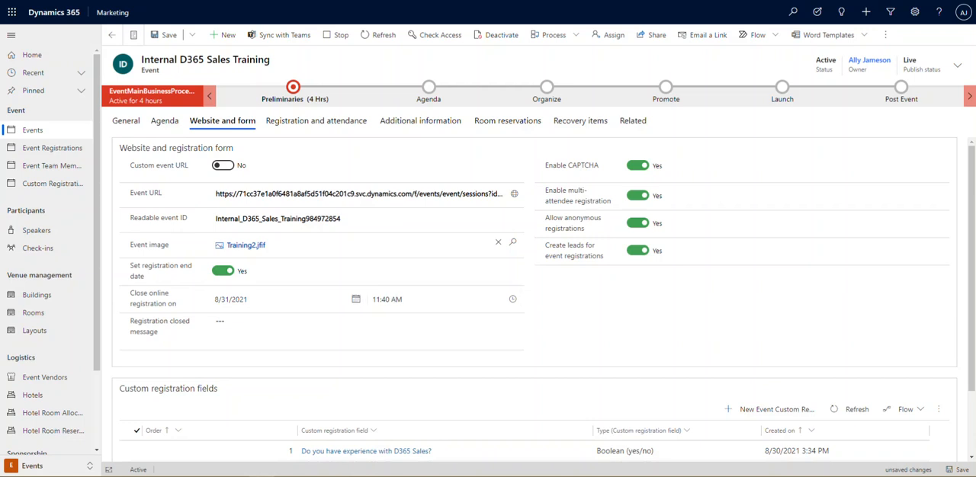
{"action": "left_click", "coordinate": [514, 192]}
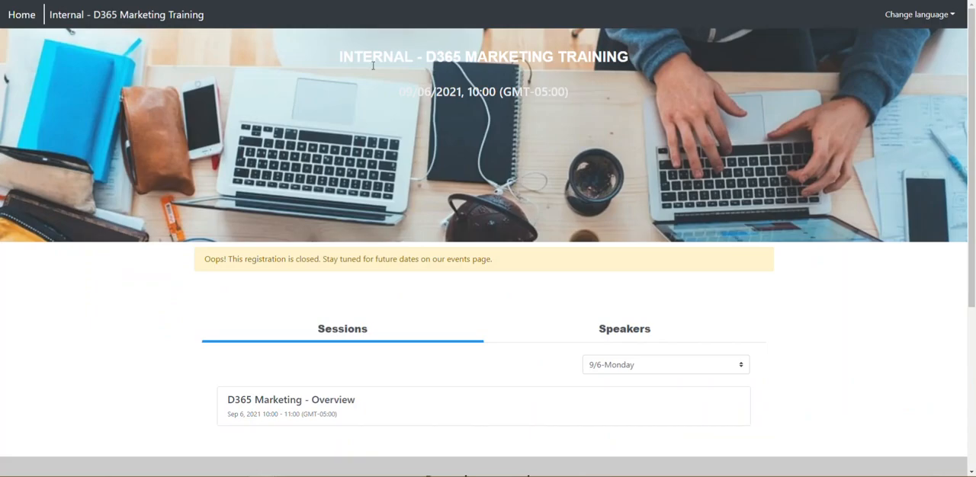
{"action": "mouse_move", "coordinate": [469, 201]}
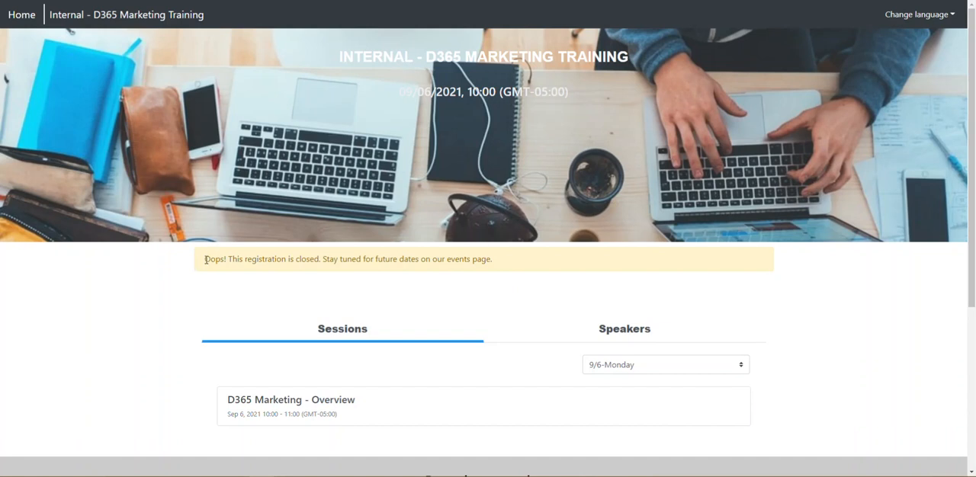
{"action": "mouse_move", "coordinate": [208, 262]}
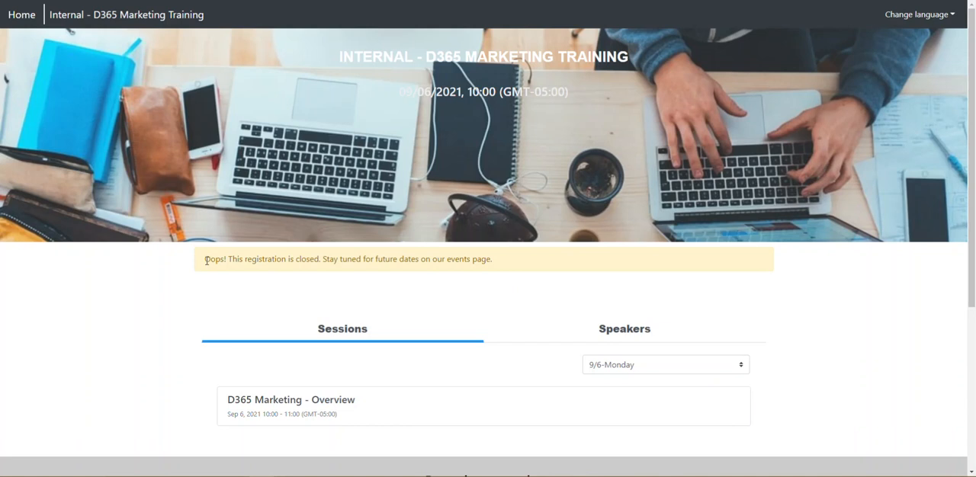
{"action": "mouse_move", "coordinate": [216, 272]}
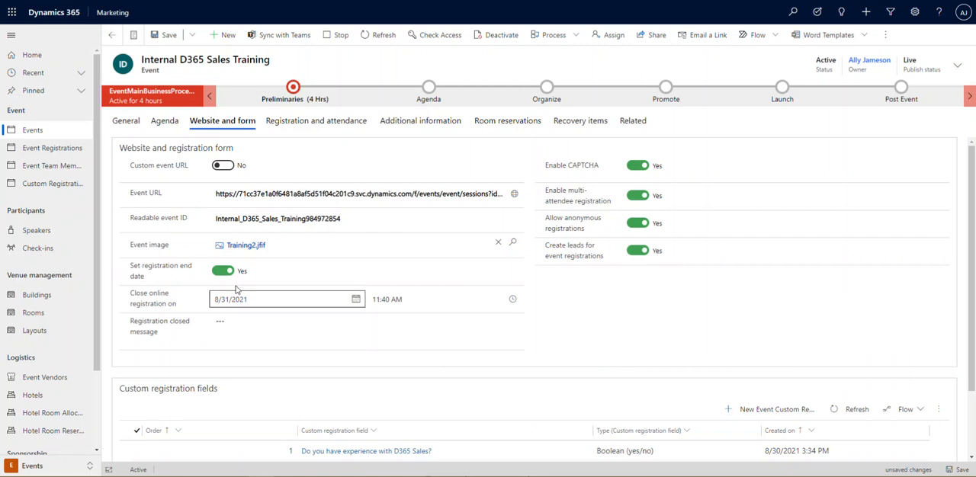
- Turn 'Set registration end date' back to No, removing the registration close date
{"action": "left_click", "coordinate": [223, 272]}
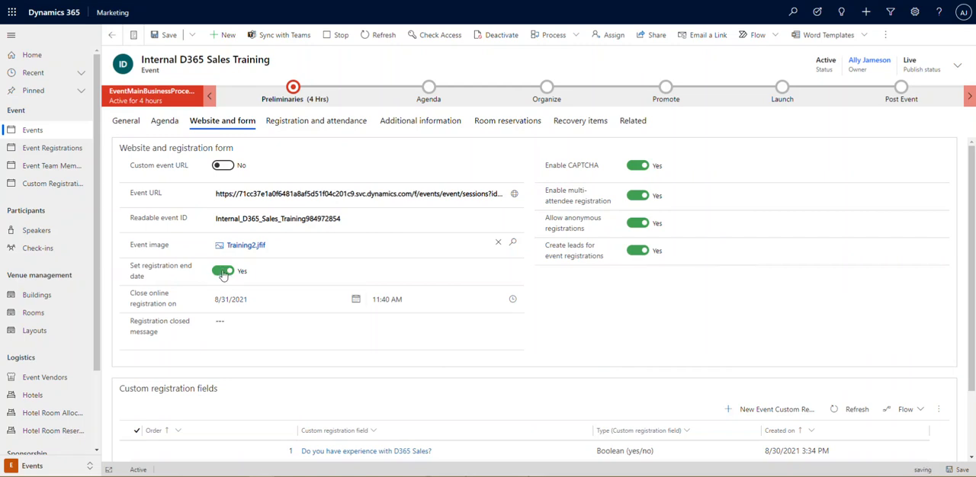
{"action": "left_click", "coordinate": [222, 271]}
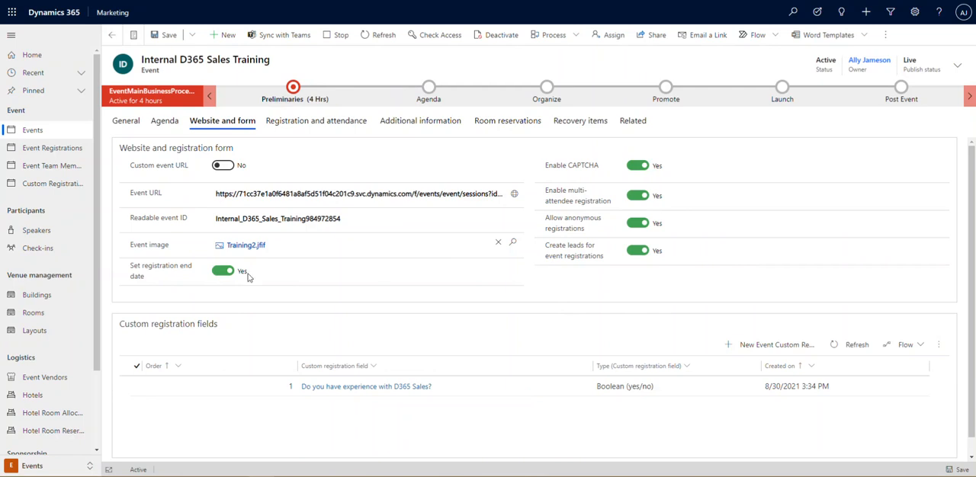
{"action": "left_click", "coordinate": [223, 272]}
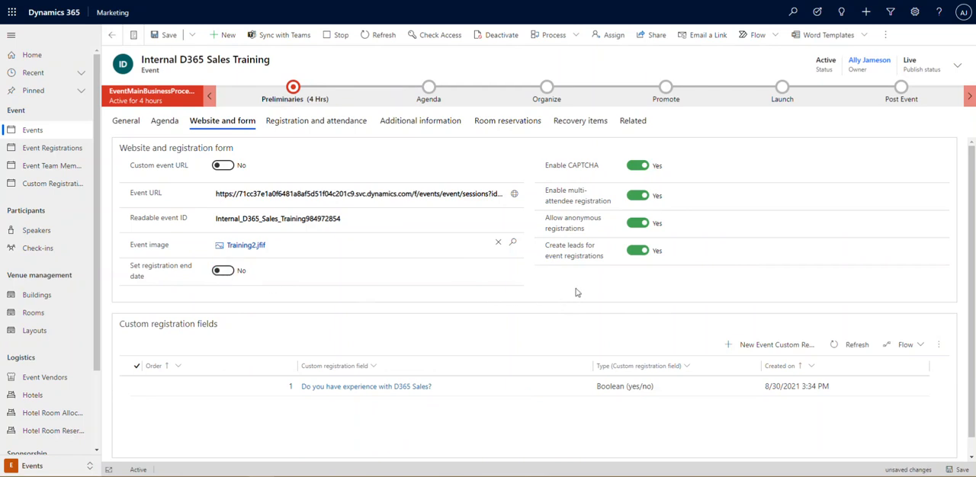
{"action": "mouse_move", "coordinate": [534, 176]}
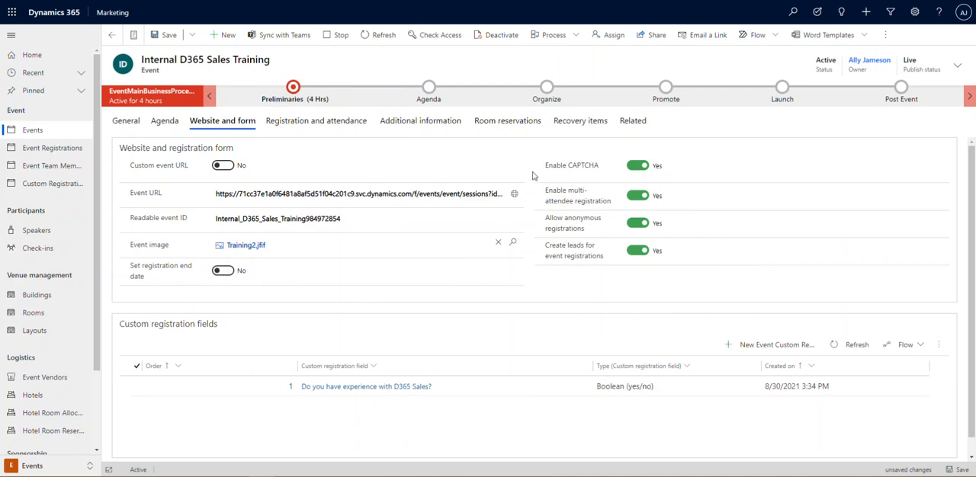
{"action": "mouse_move", "coordinate": [558, 271]}
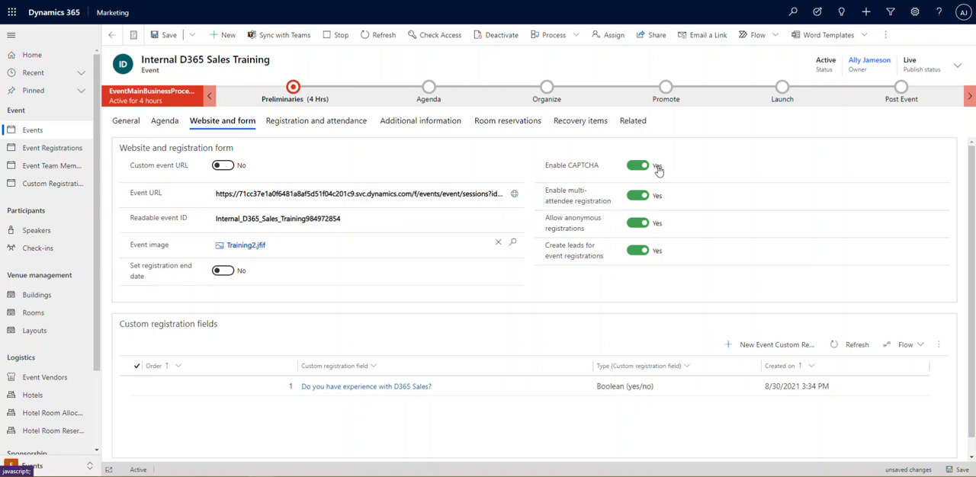
- Review the registration toggles: CAPTCHA off, multi-attendee, anonymous registration and lead creation on
{"action": "left_click", "coordinate": [637, 164]}
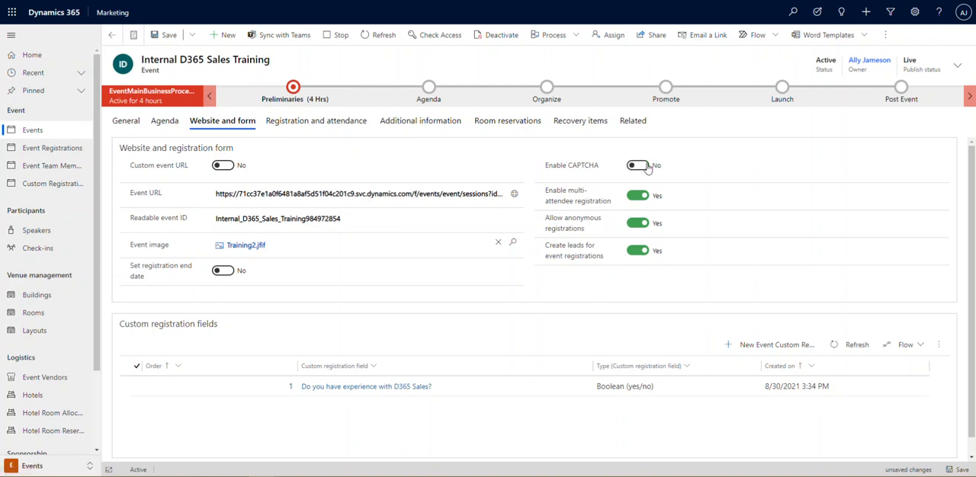
{"action": "mouse_move", "coordinate": [662, 167]}
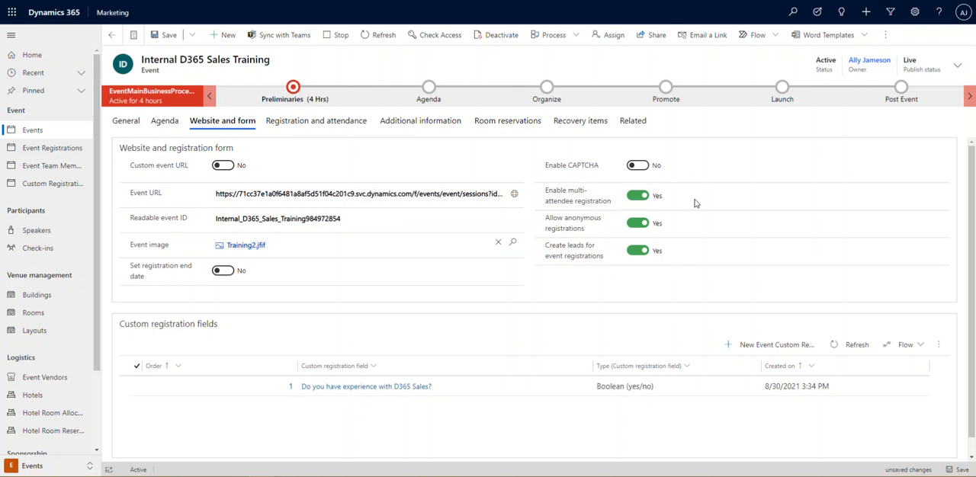
{"action": "mouse_move", "coordinate": [637, 195]}
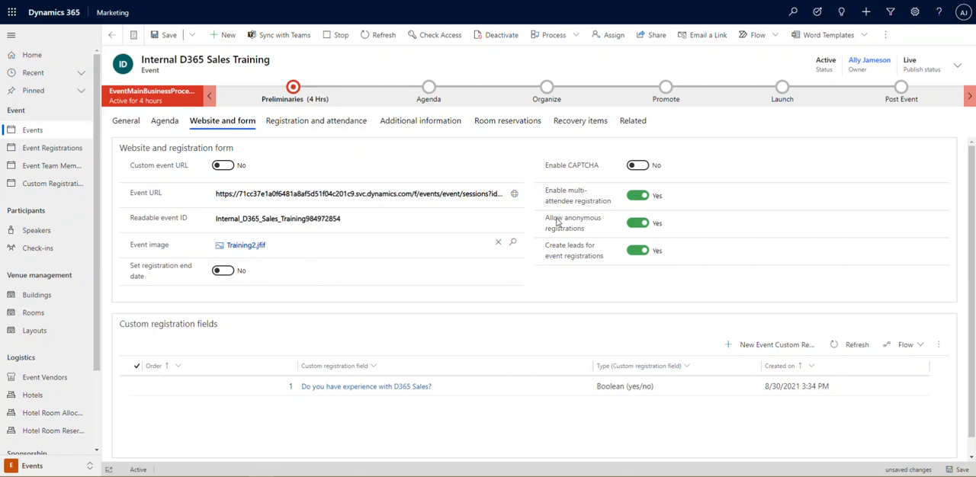
{"action": "mouse_move", "coordinate": [597, 232]}
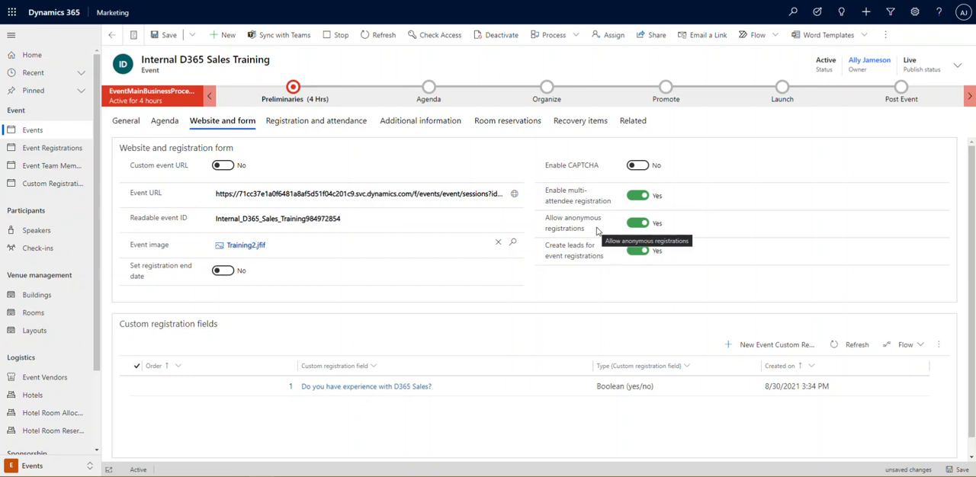
{"action": "mouse_move", "coordinate": [617, 229]}
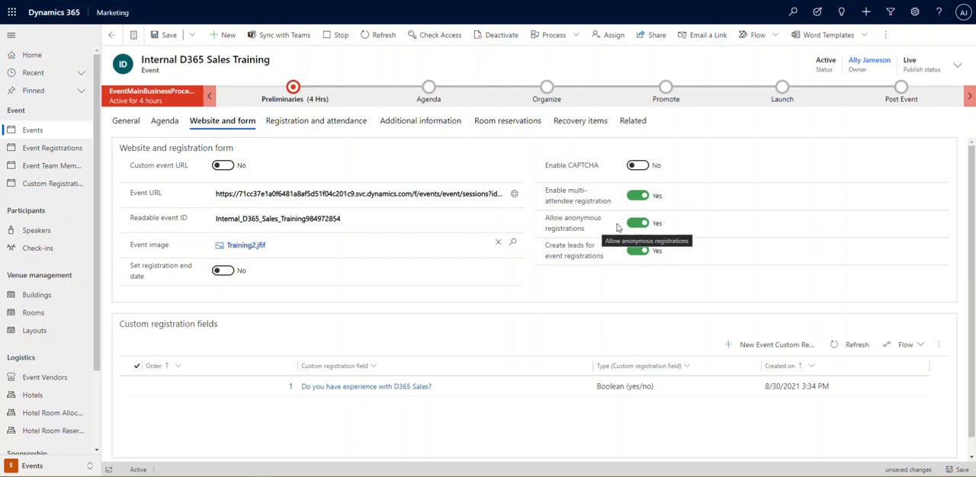
{"action": "mouse_move", "coordinate": [602, 226]}
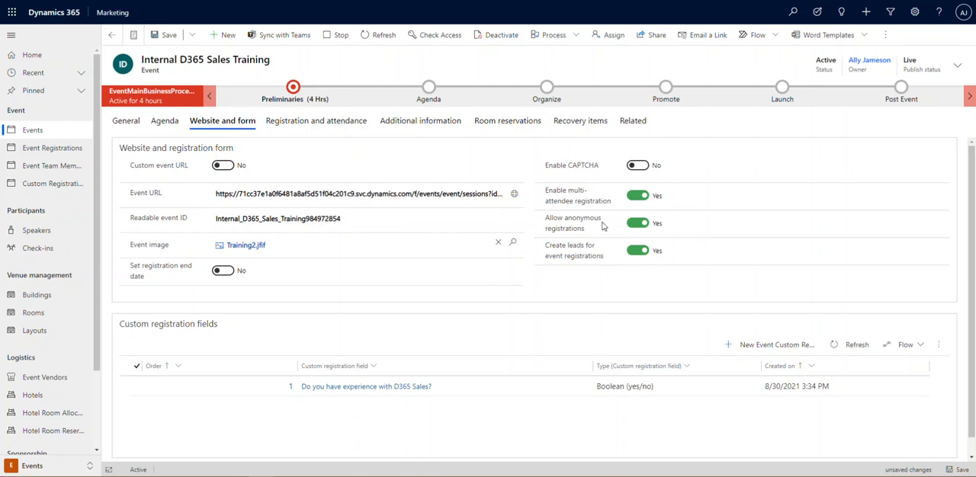
{"action": "mouse_move", "coordinate": [603, 223]}
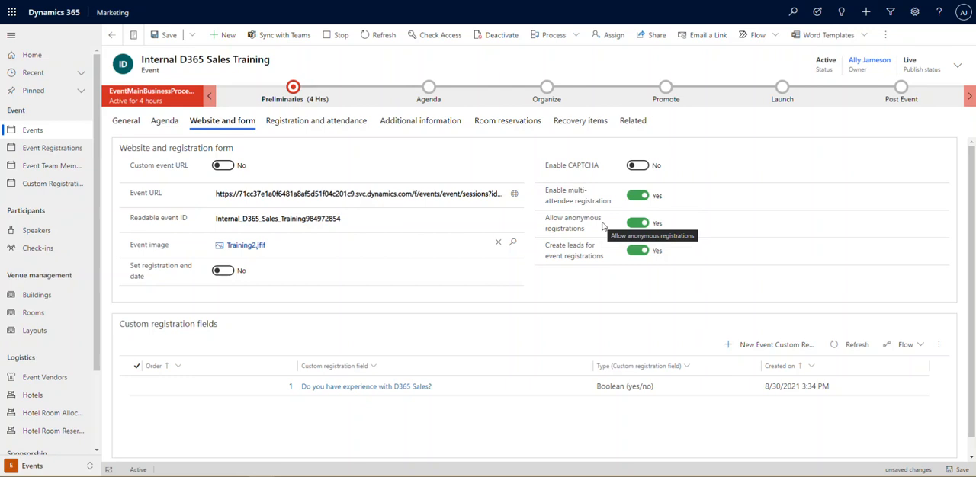
{"action": "left_click", "coordinate": [169, 34]}
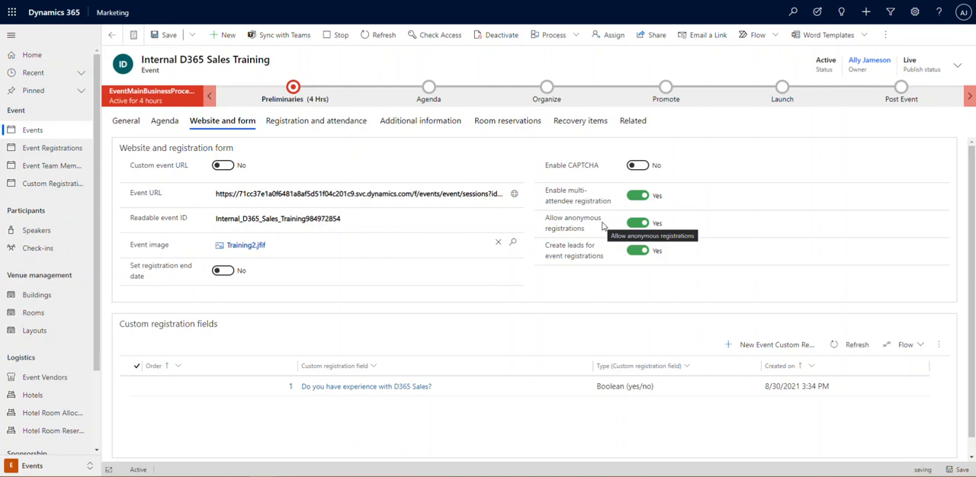
{"action": "mouse_move", "coordinate": [607, 257]}
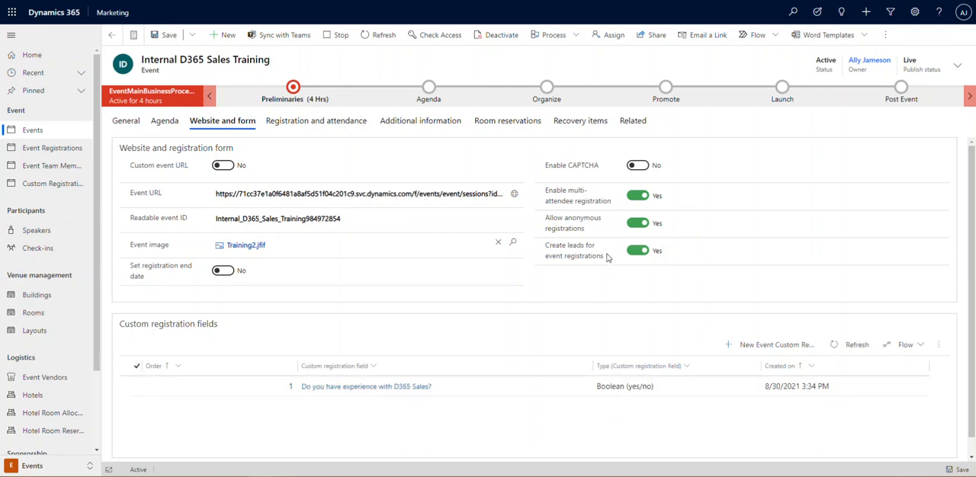
{"action": "mouse_move", "coordinate": [606, 257]}
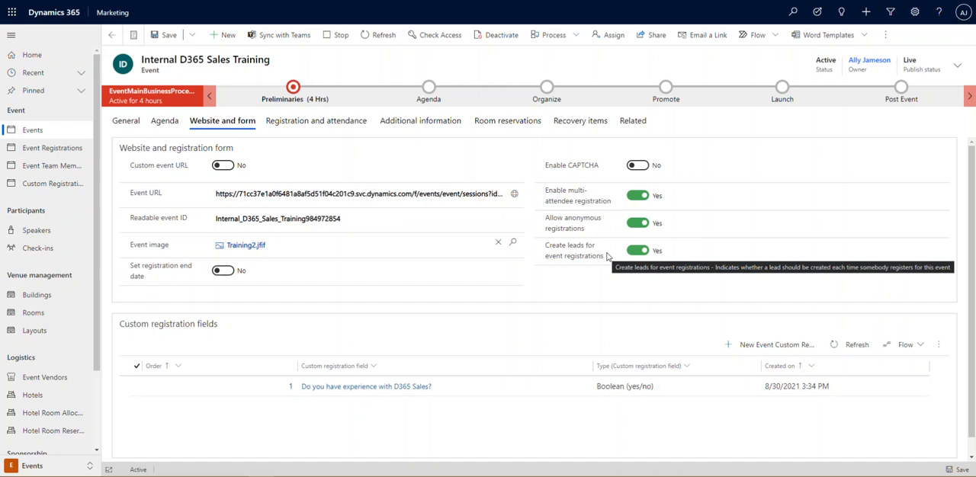
- Switch 'Create leads for event registrations' to No, leaving the change unsaved
{"action": "left_click", "coordinate": [638, 250]}
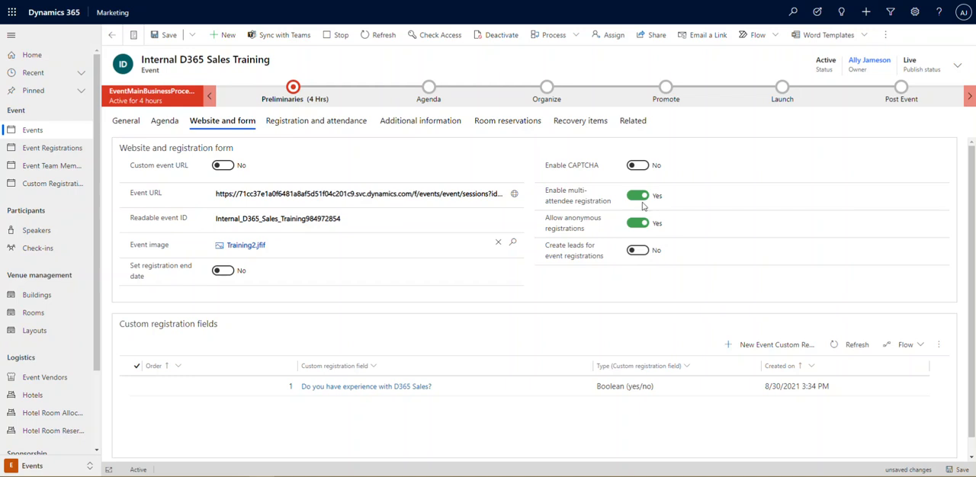
{"action": "mouse_move", "coordinate": [573, 307]}
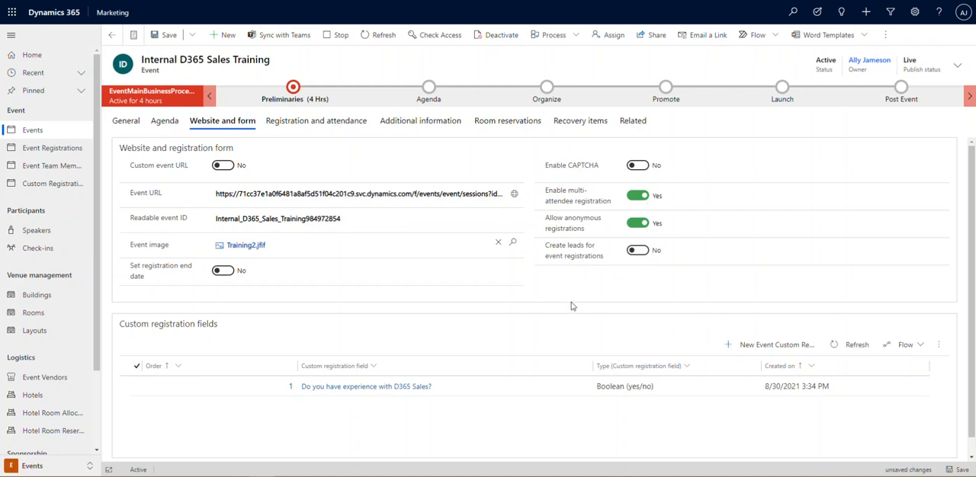
{"action": "mouse_move", "coordinate": [552, 298]}
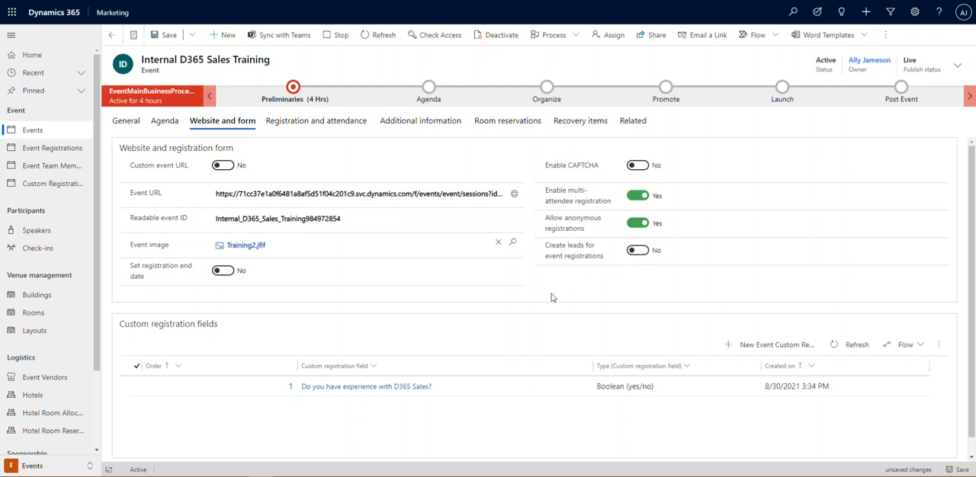
{"action": "mouse_move", "coordinate": [491, 343]}
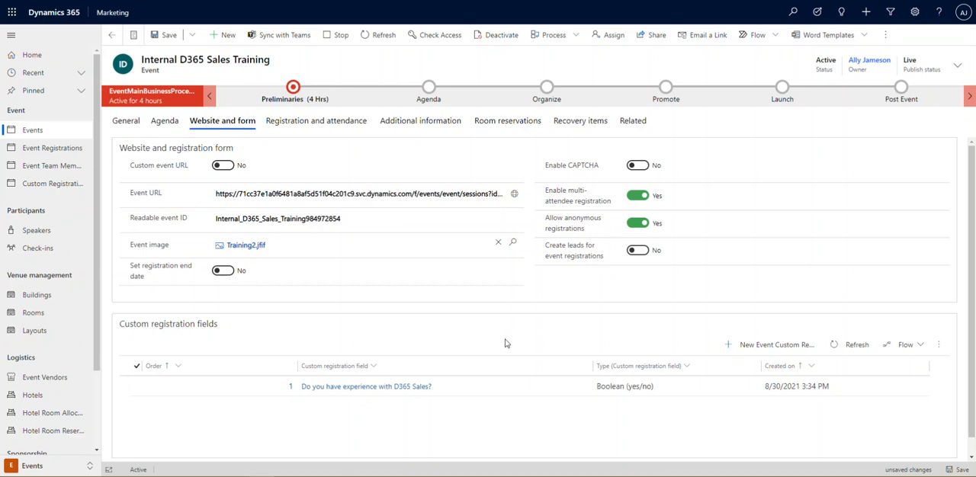
{"action": "left_click", "coordinate": [168, 35]}
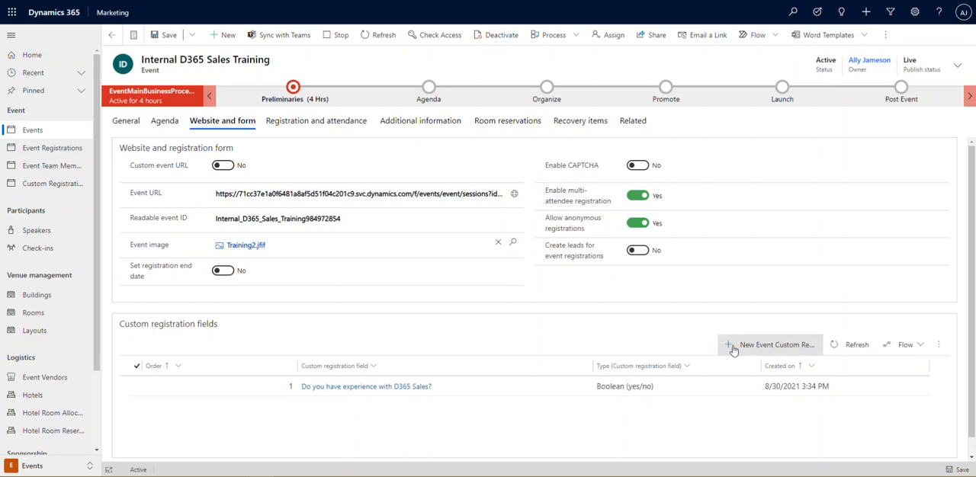
{"action": "mouse_move", "coordinate": [747, 344]}
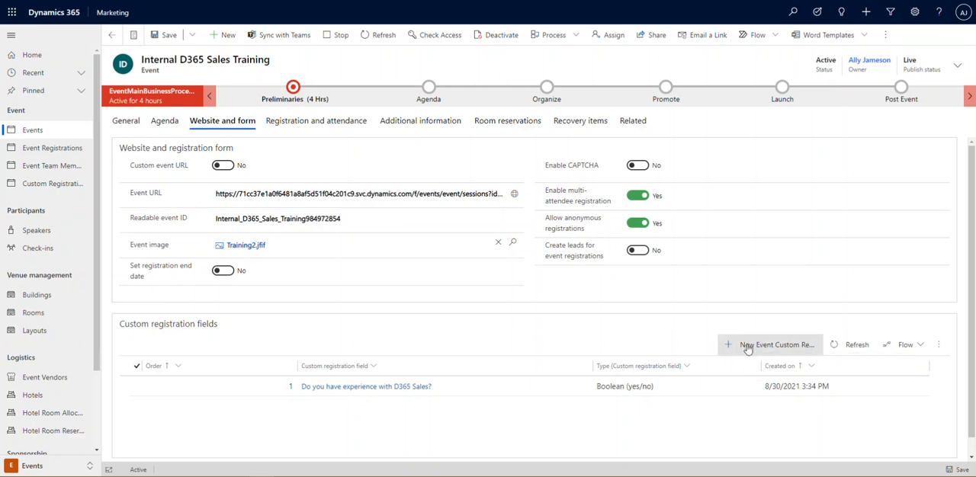
{"action": "mouse_move", "coordinate": [633, 378]}
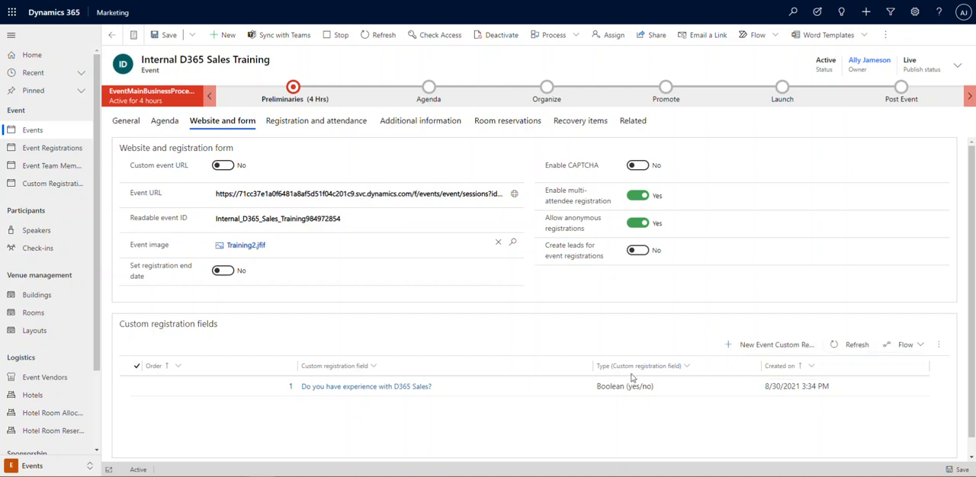
{"action": "mouse_move", "coordinate": [632, 378]}
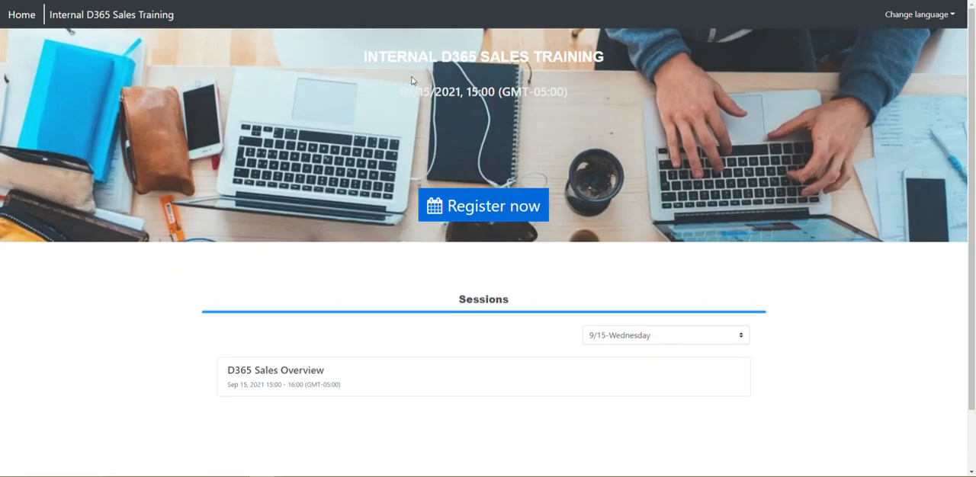
{"action": "mouse_move", "coordinate": [587, 52]}
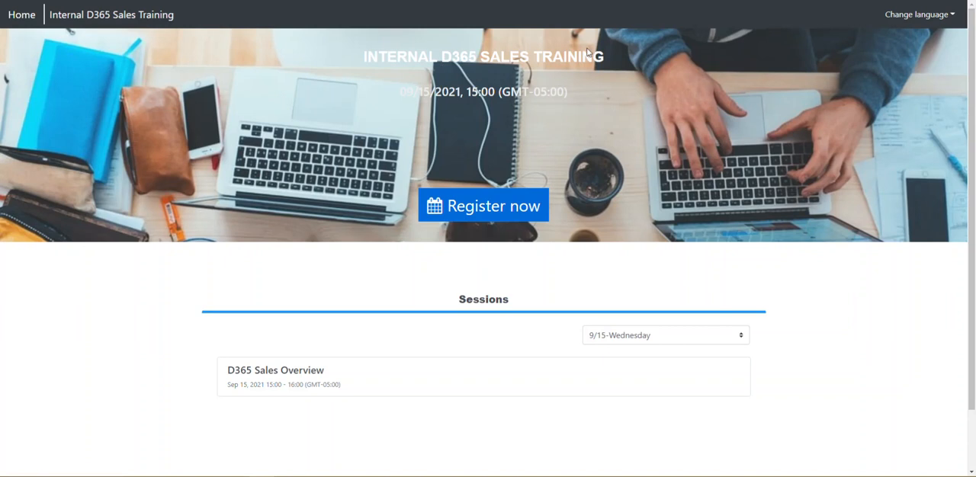
- Submit a test attendee registration answering Yes to the D365 Sales experience question
{"action": "left_click", "coordinate": [484, 206]}
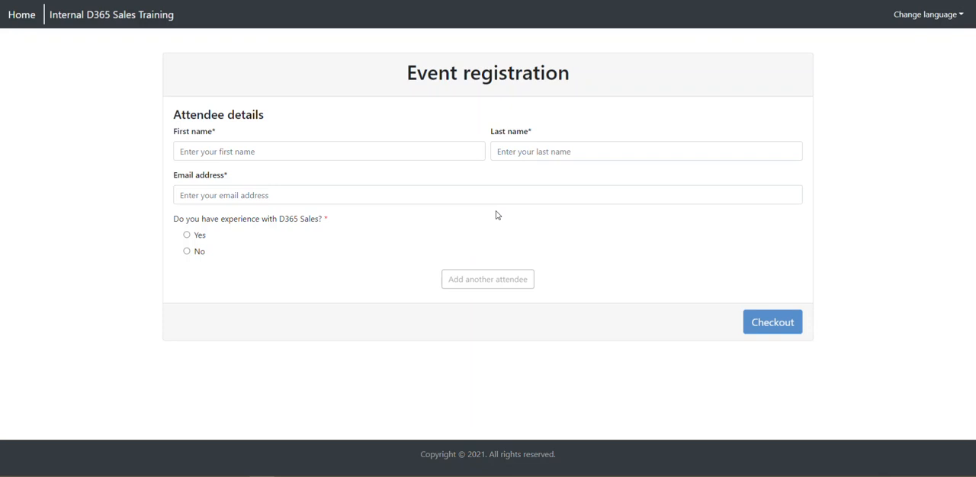
{"action": "mouse_move", "coordinate": [477, 284]}
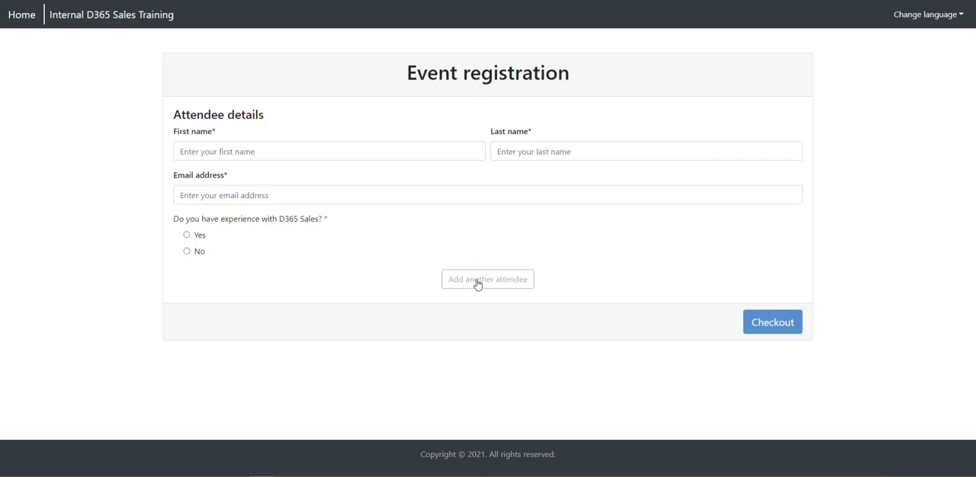
{"action": "mouse_move", "coordinate": [477, 280]}
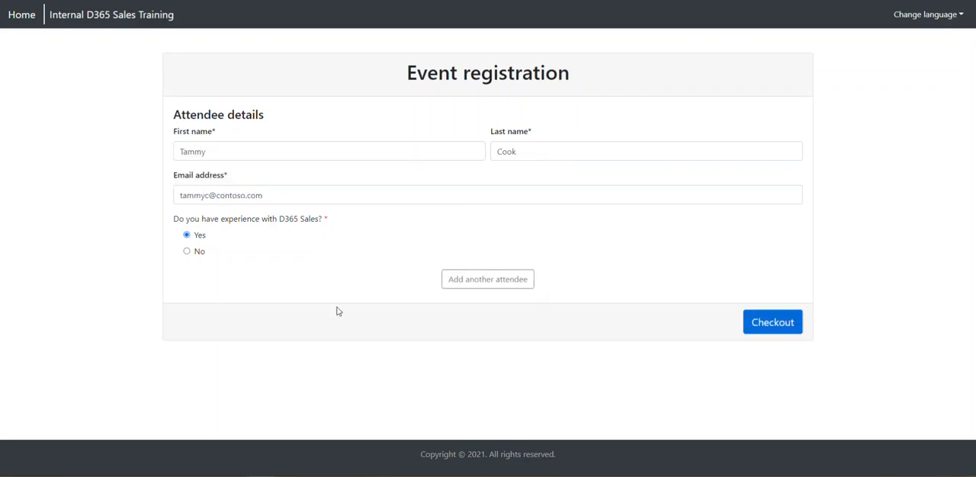
{"action": "mouse_move", "coordinate": [341, 269]}
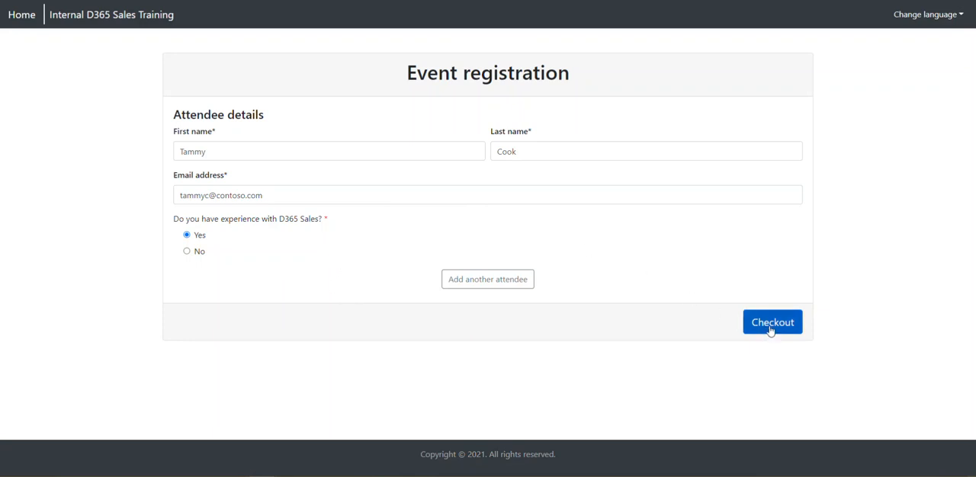
{"action": "left_click", "coordinate": [771, 322]}
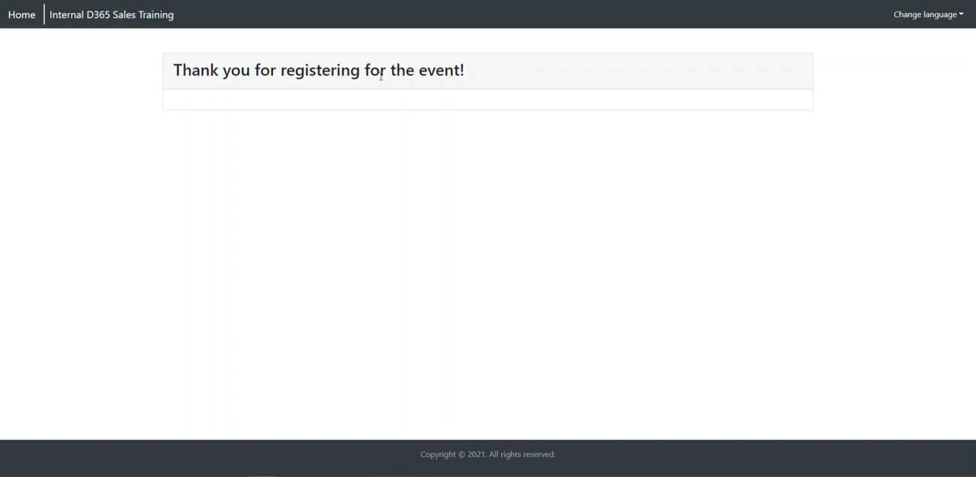
{"action": "mouse_move", "coordinate": [82, 38]}
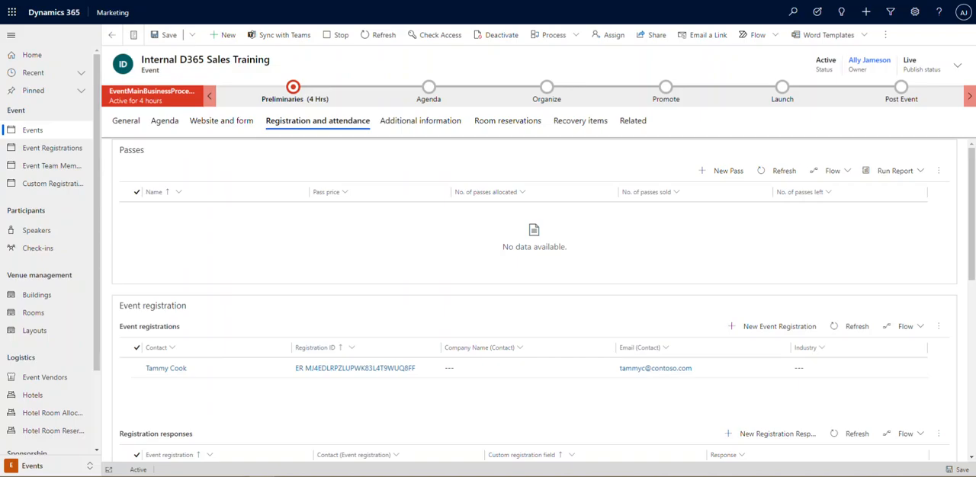
{"action": "mouse_move", "coordinate": [195, 323]}
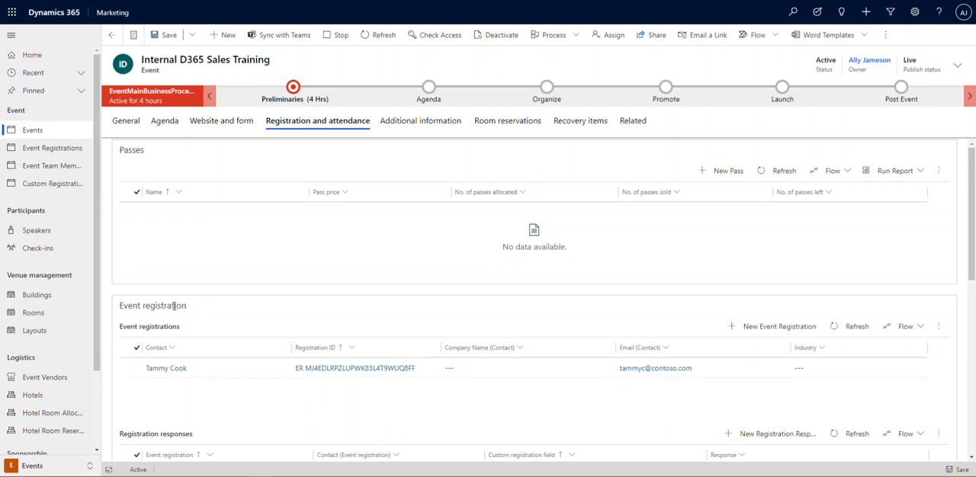
{"action": "scroll", "scroll_direction": "down", "scroll_amount": 3}
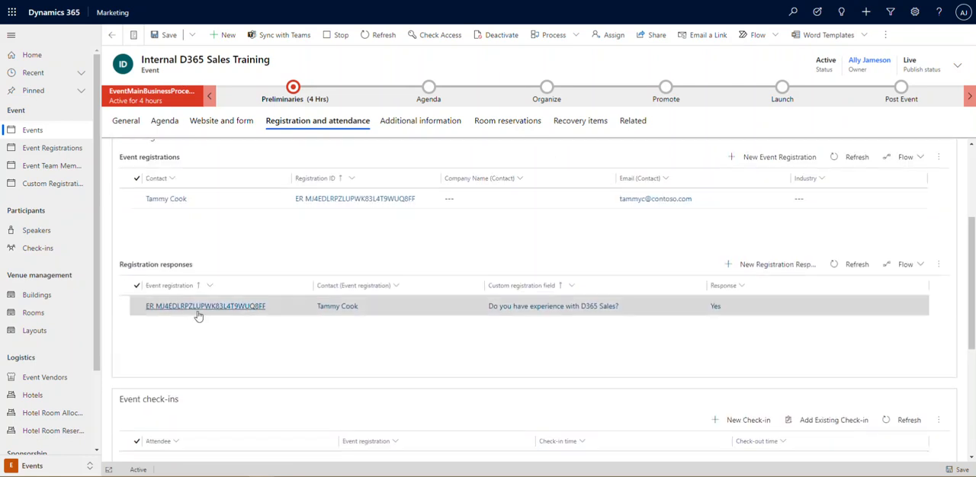
{"action": "mouse_move", "coordinate": [705, 317]}
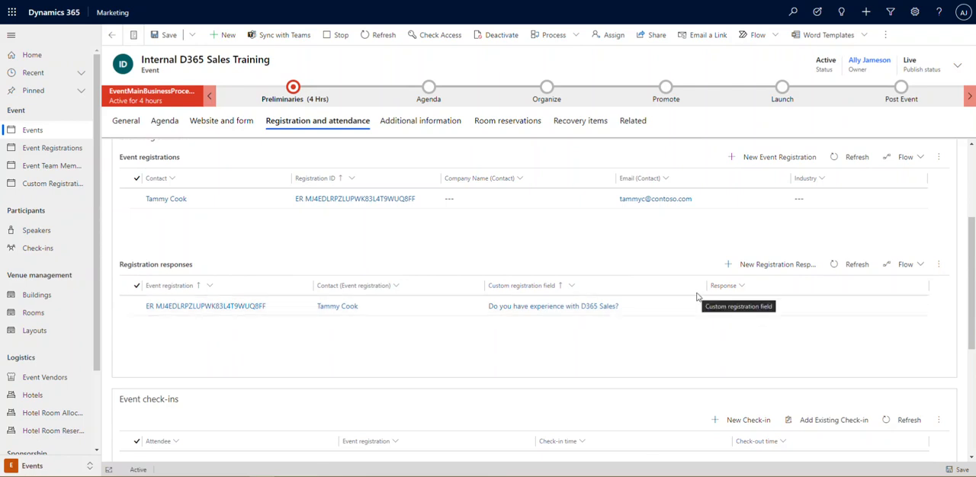
{"action": "scroll", "scroll_direction": "up", "scroll_amount": 3}
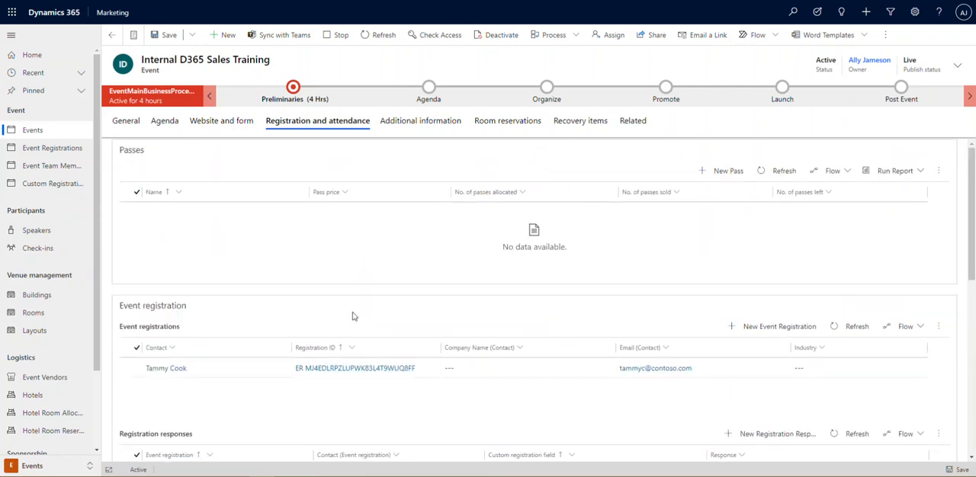
{"action": "mouse_move", "coordinate": [421, 120]}
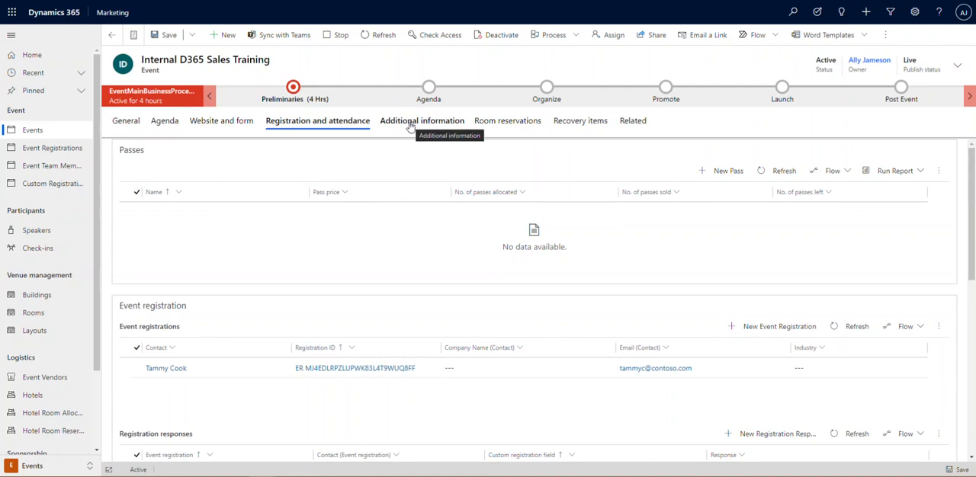
{"action": "mouse_move", "coordinate": [141, 153]}
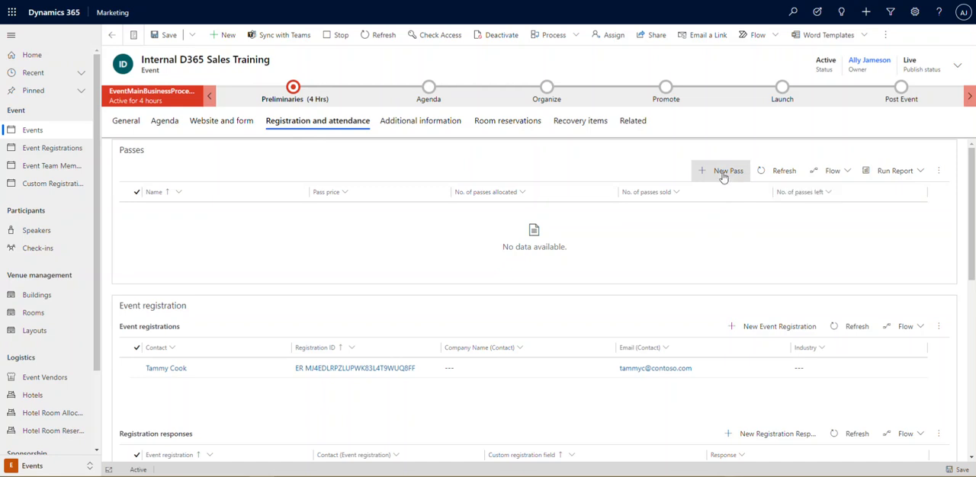
- Start a new event pass, then discard it unsaved so the event still has no passes
{"action": "left_click", "coordinate": [723, 170]}
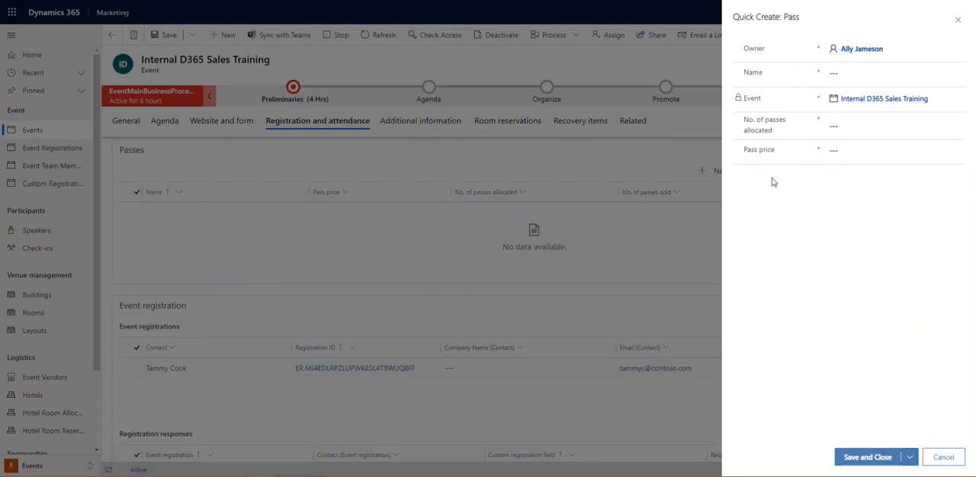
{"action": "mouse_move", "coordinate": [781, 137]}
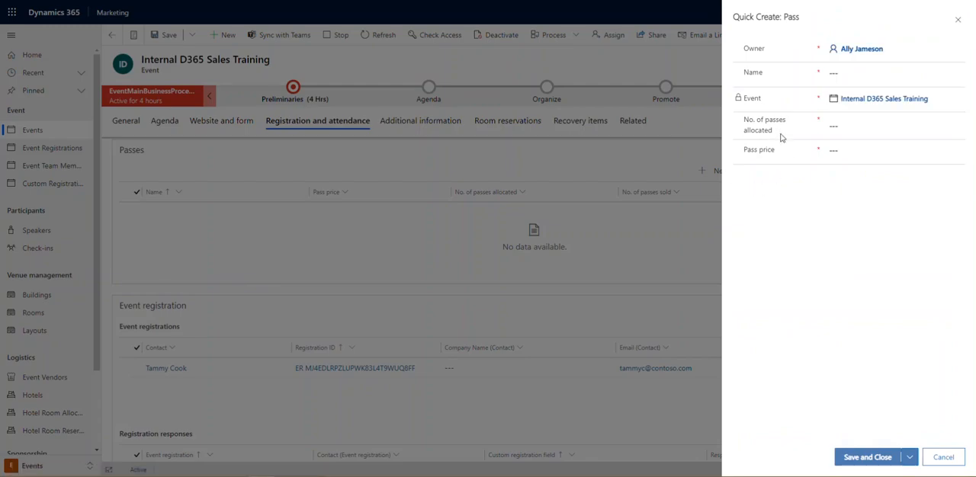
{"action": "mouse_move", "coordinate": [781, 155]}
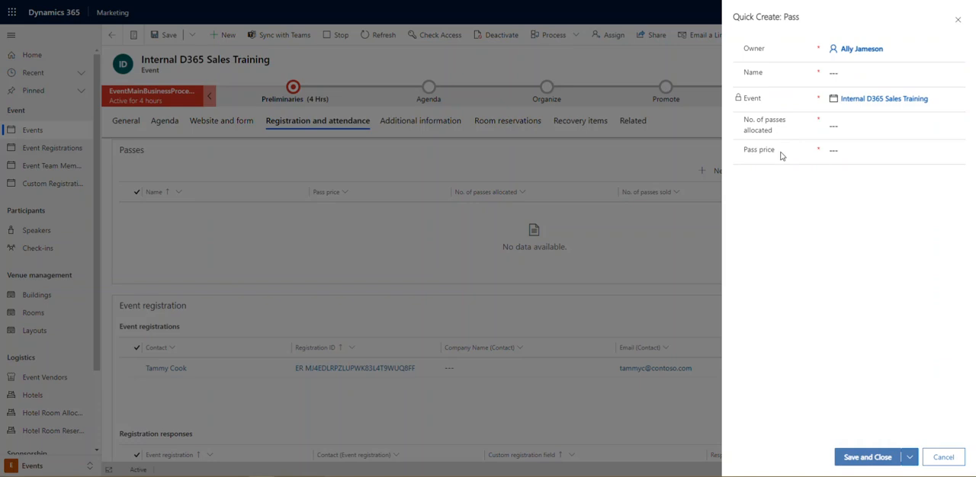
{"action": "mouse_move", "coordinate": [655, 185]}
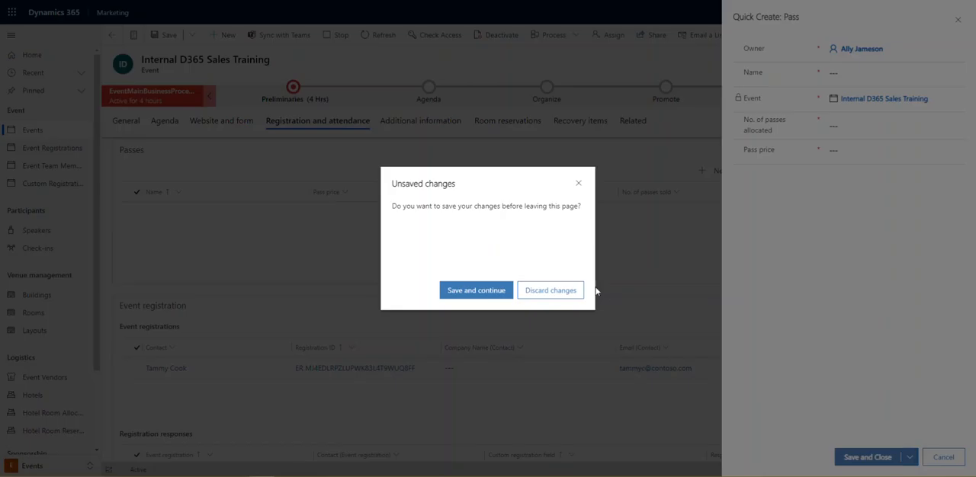
{"action": "left_click", "coordinate": [549, 290]}
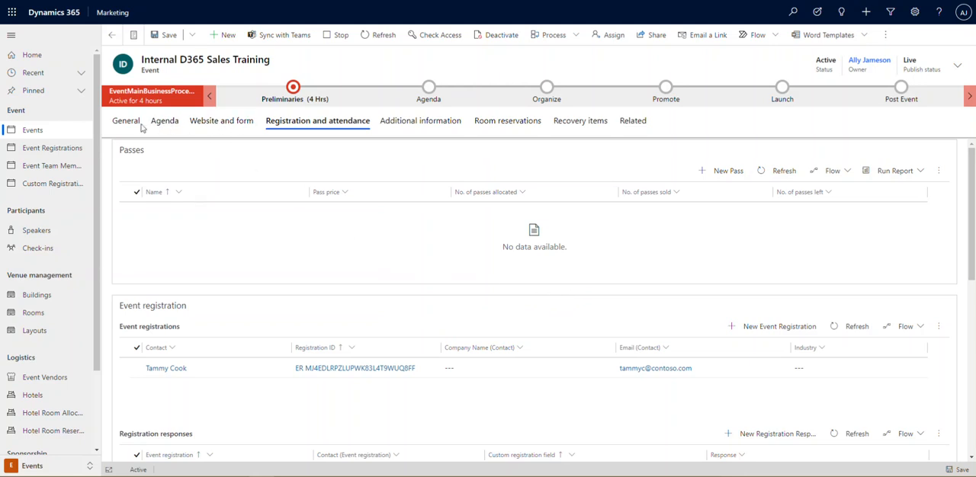
- On General, set maximum event capacity to 100 and Waitlist this event to Yes
{"action": "left_click", "coordinate": [125, 121]}
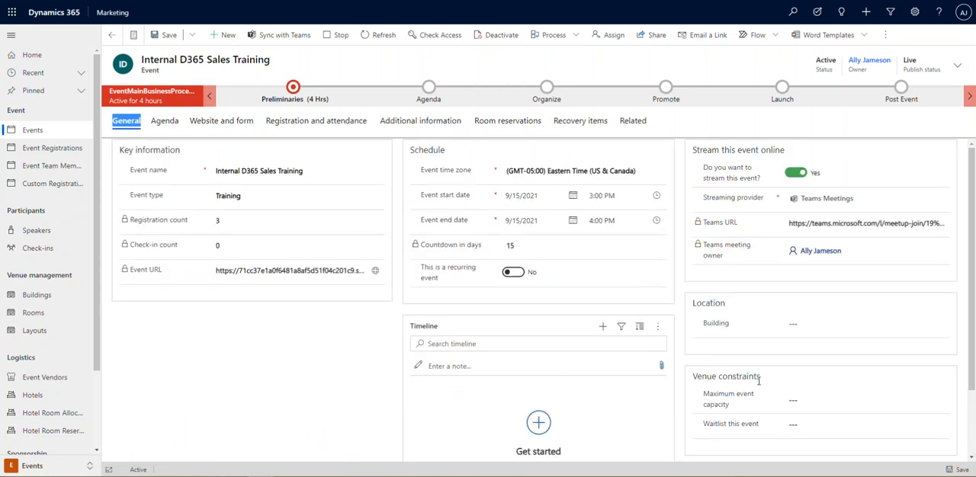
{"action": "mouse_move", "coordinate": [769, 384]}
{"action": "type", "text": "100"}
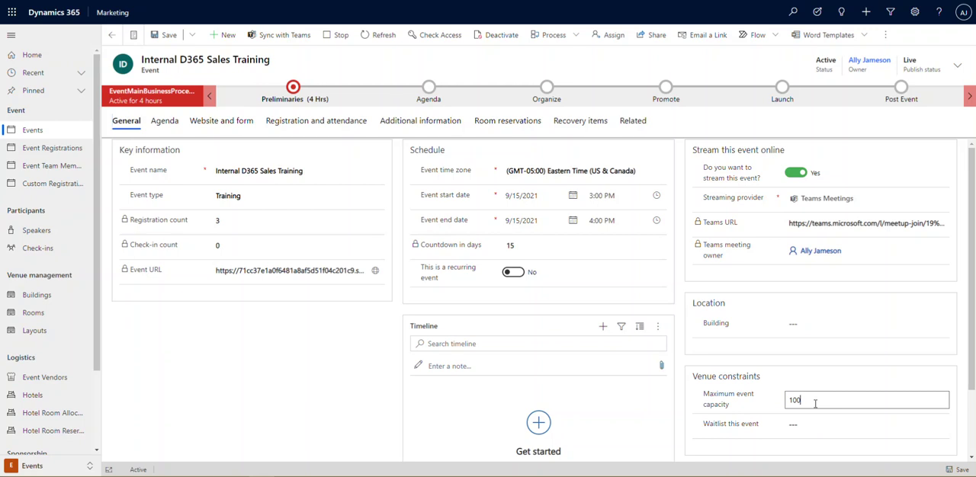
{"action": "mouse_move", "coordinate": [712, 433]}
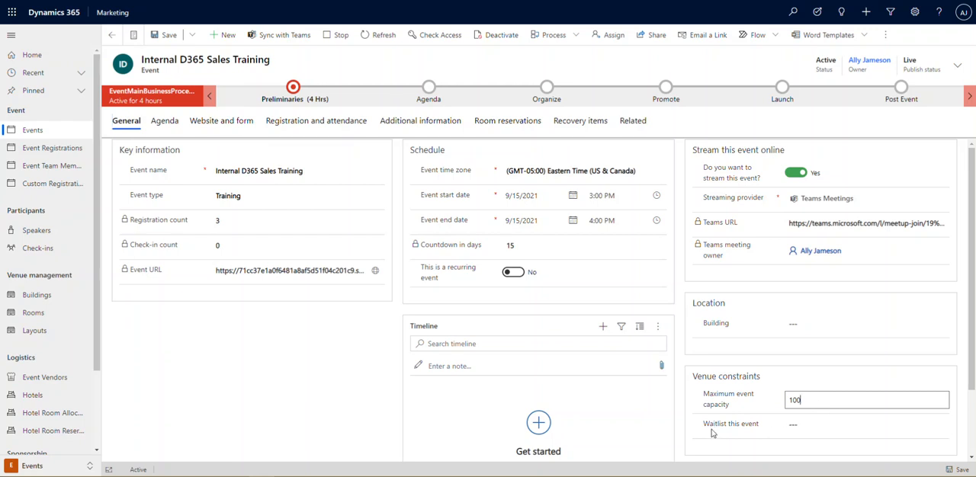
{"action": "left_click", "coordinate": [866, 424]}
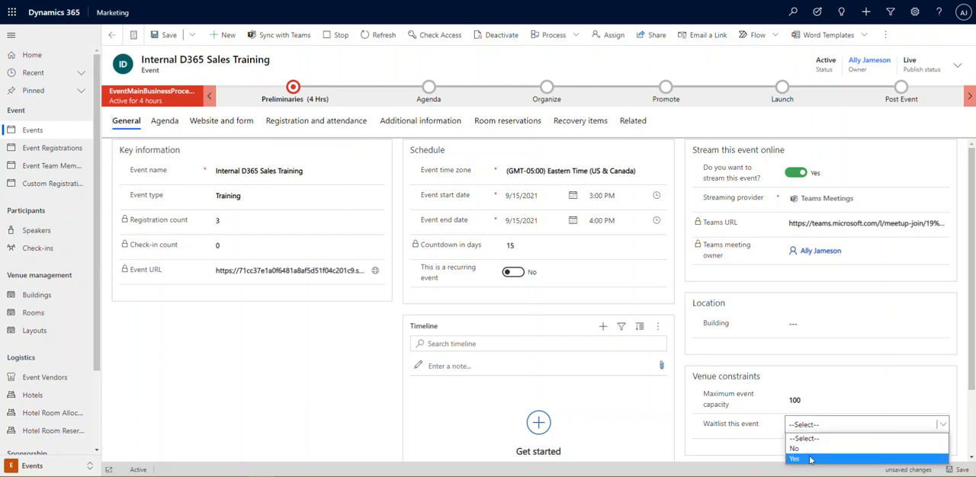
{"action": "left_click", "coordinate": [794, 457]}
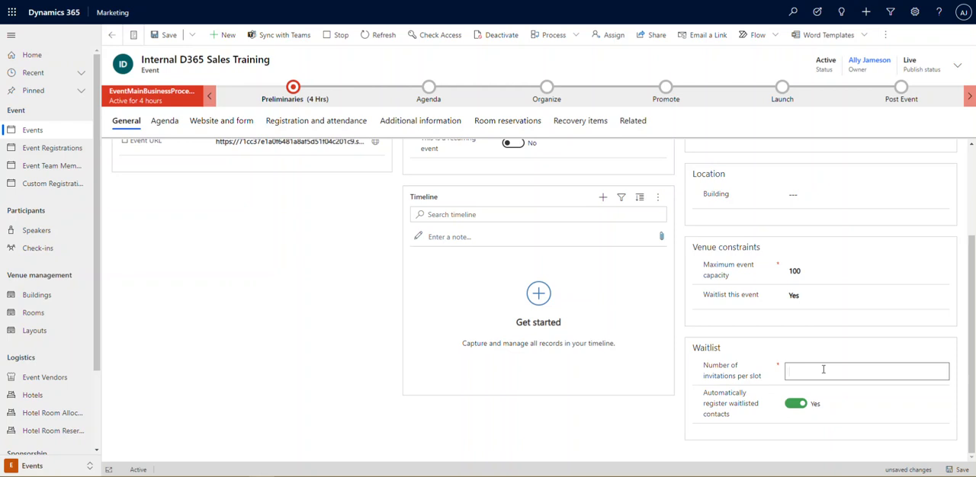
- Enter 1 invitation per slot, then clear maximum capacity and reset the waitlist choice to --Select--
{"action": "type", "text": "1"}
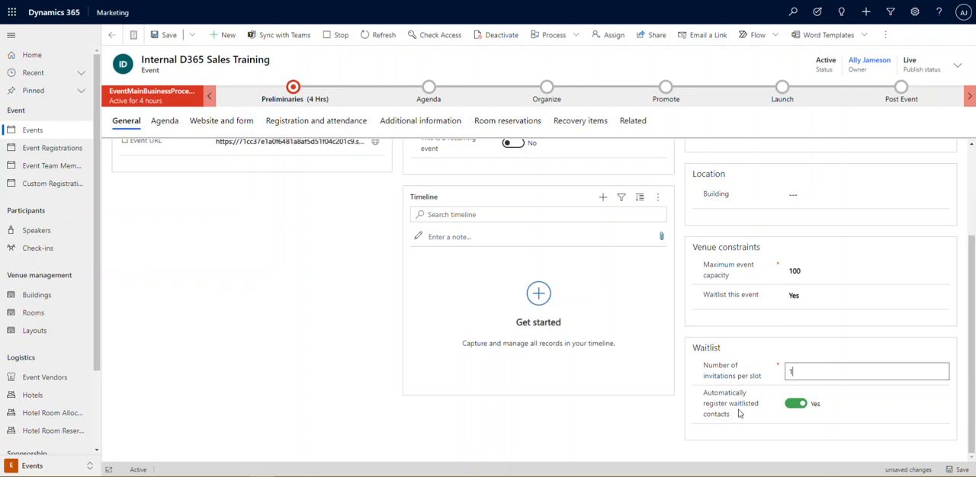
{"action": "mouse_move", "coordinate": [728, 408]}
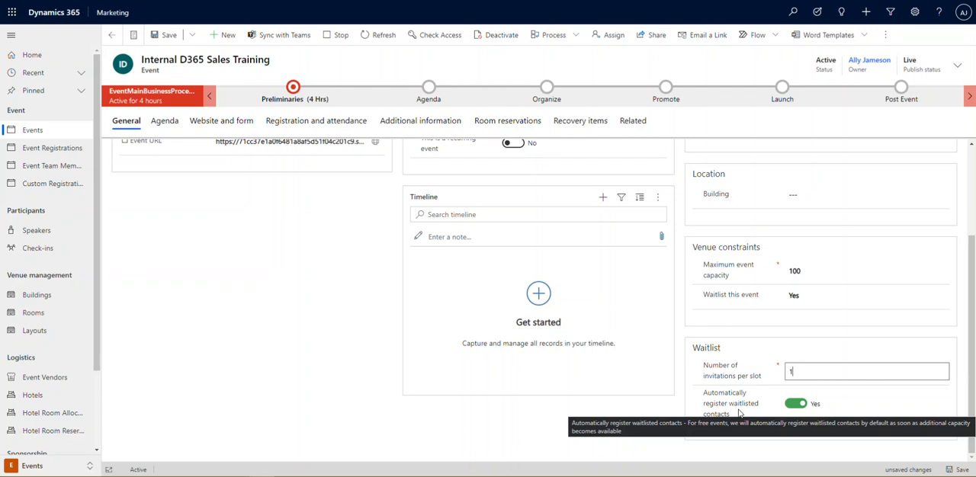
{"action": "mouse_move", "coordinate": [796, 345]}
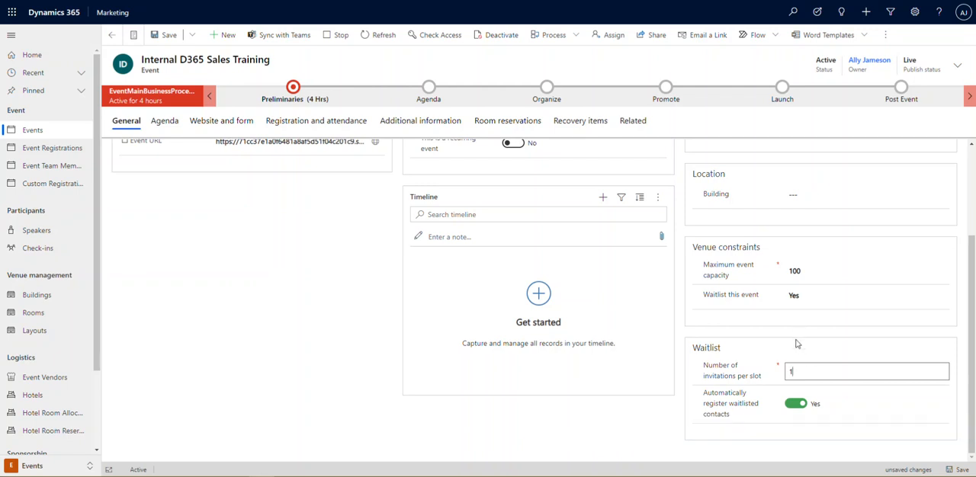
{"action": "left_click", "coordinate": [866, 296]}
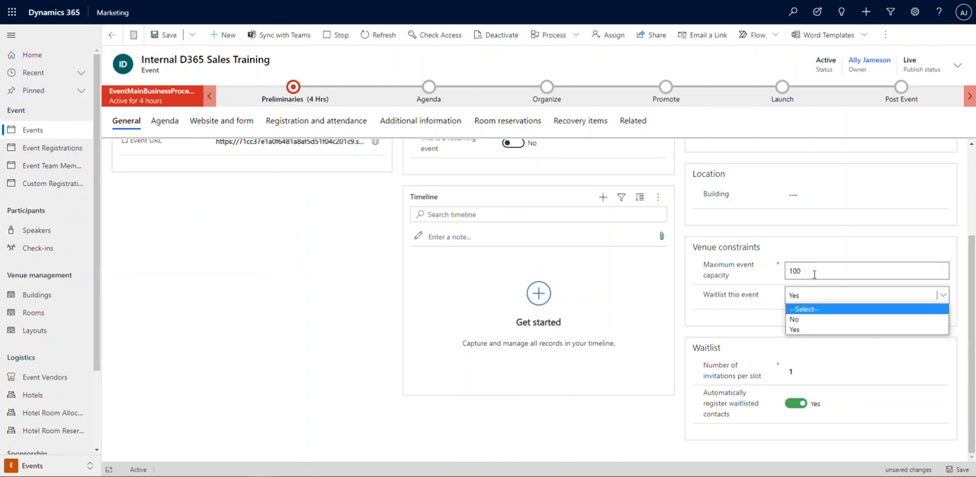
{"action": "left_click", "coordinate": [805, 308]}
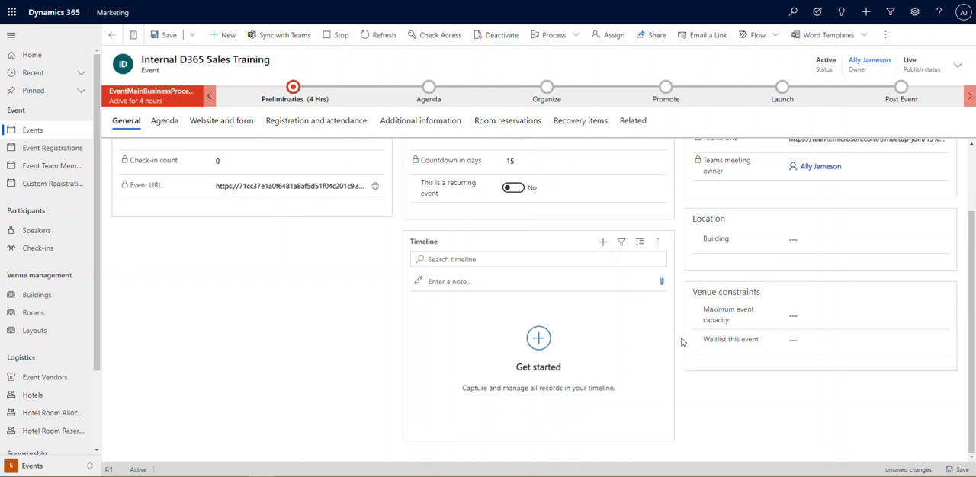
{"action": "mouse_move", "coordinate": [312, 317]}
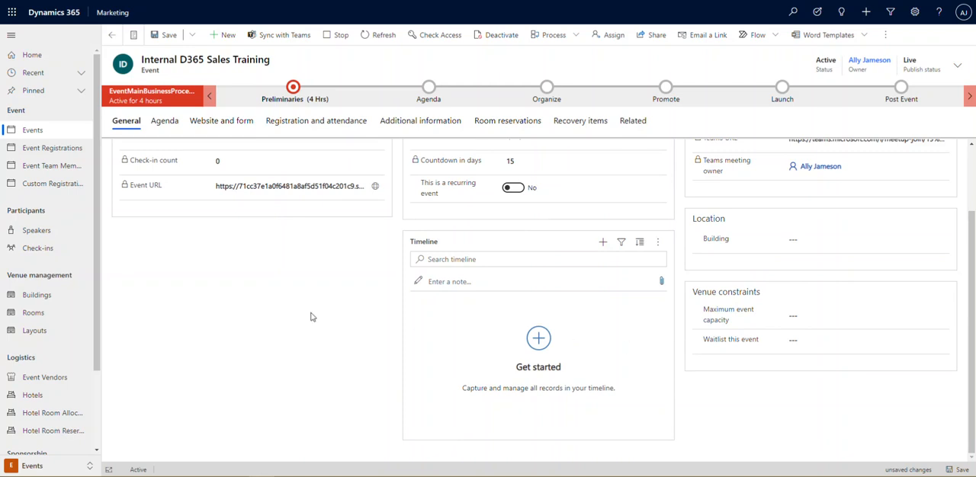
{"action": "scroll", "scroll_direction": "up", "scroll_amount": 3}
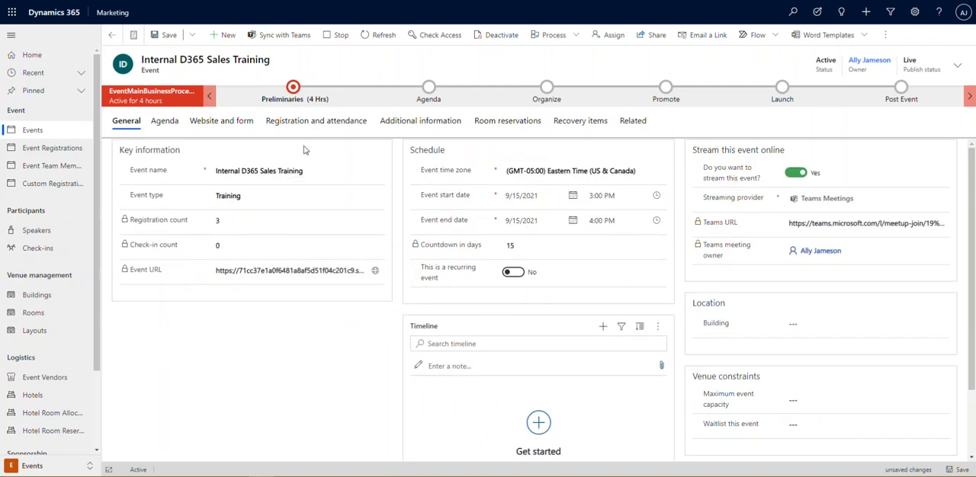
{"action": "left_click", "coordinate": [316, 121]}
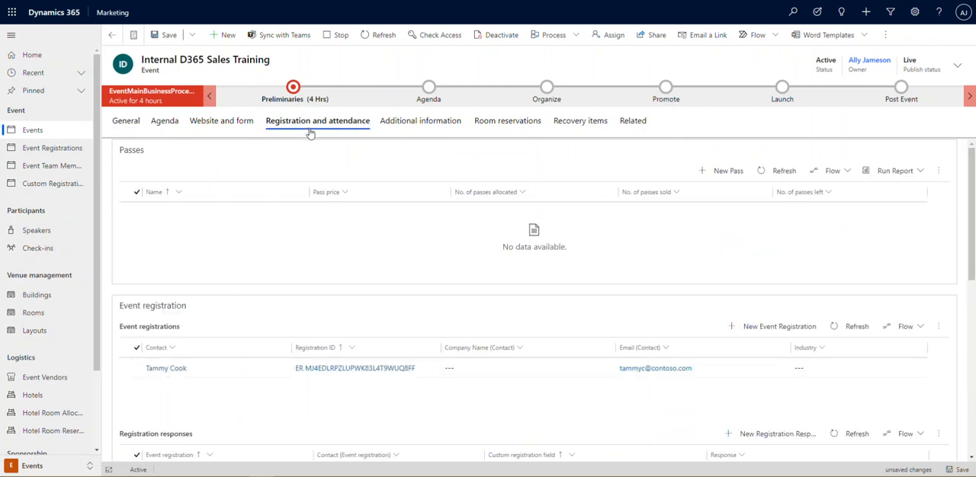
{"action": "mouse_move", "coordinate": [320, 351]}
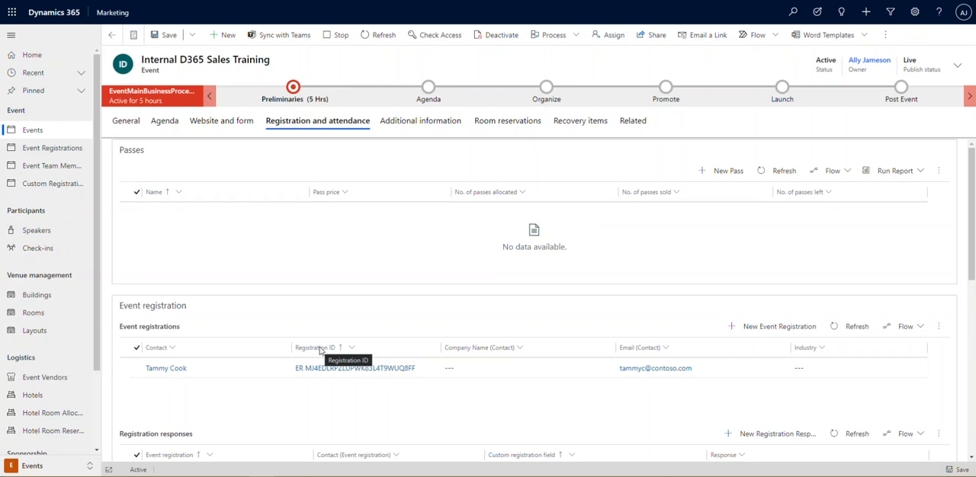
{"action": "mouse_move", "coordinate": [314, 348]}
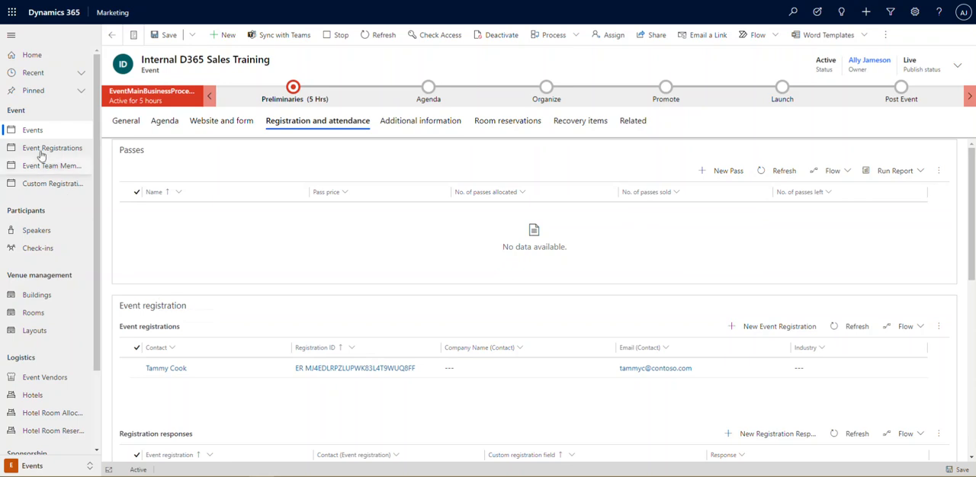
- Show the active event registrations list and browse it for the Internal D365 Sales Training registration
{"action": "left_click", "coordinate": [52, 148]}
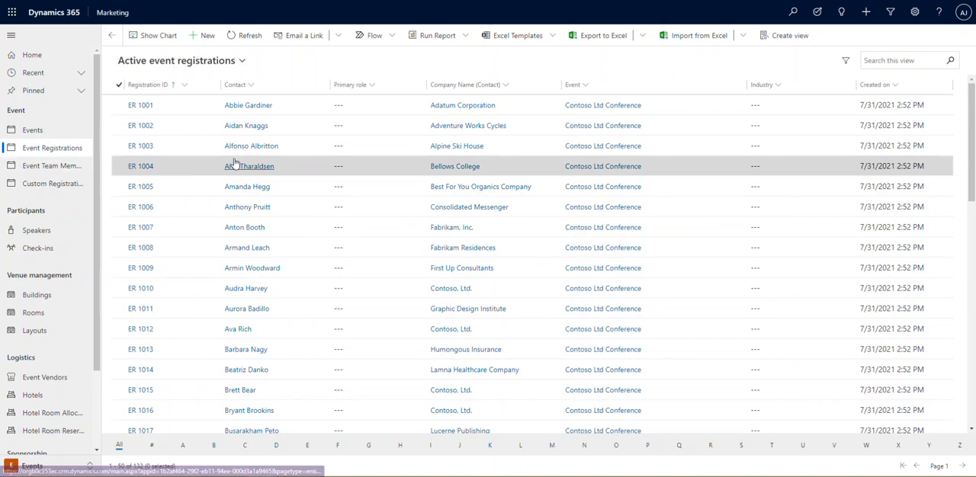
{"action": "scroll", "scroll_direction": "down", "scroll_amount": 3}
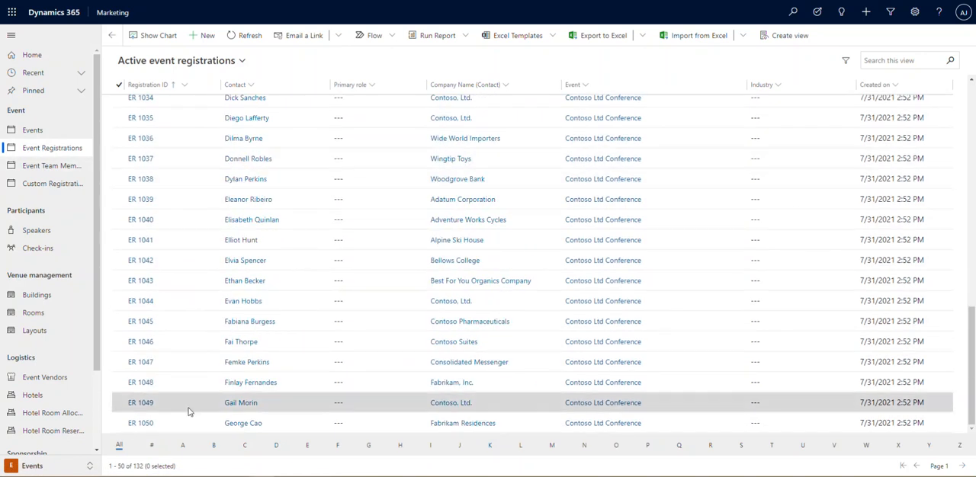
{"action": "scroll", "scroll_direction": "up", "scroll_amount": 3}
{"action": "type", "text": "Tammy"}
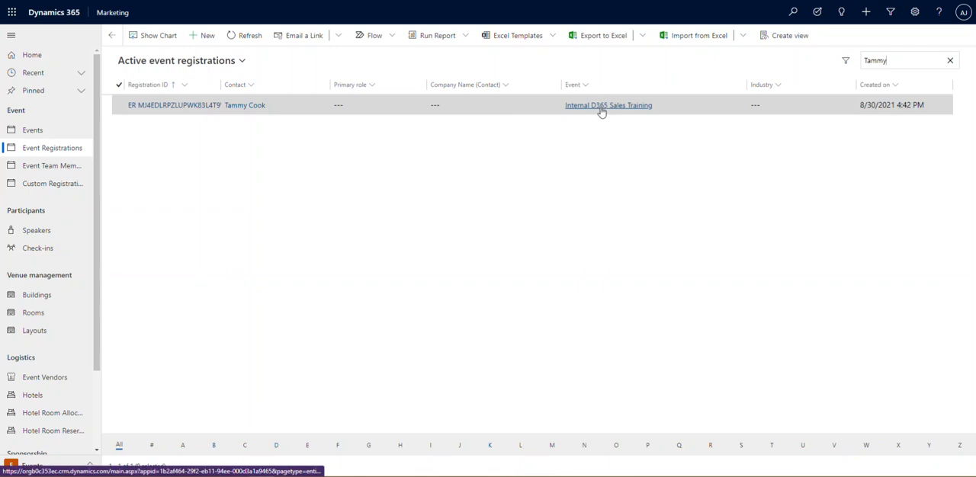
{"action": "mouse_move", "coordinate": [604, 162]}
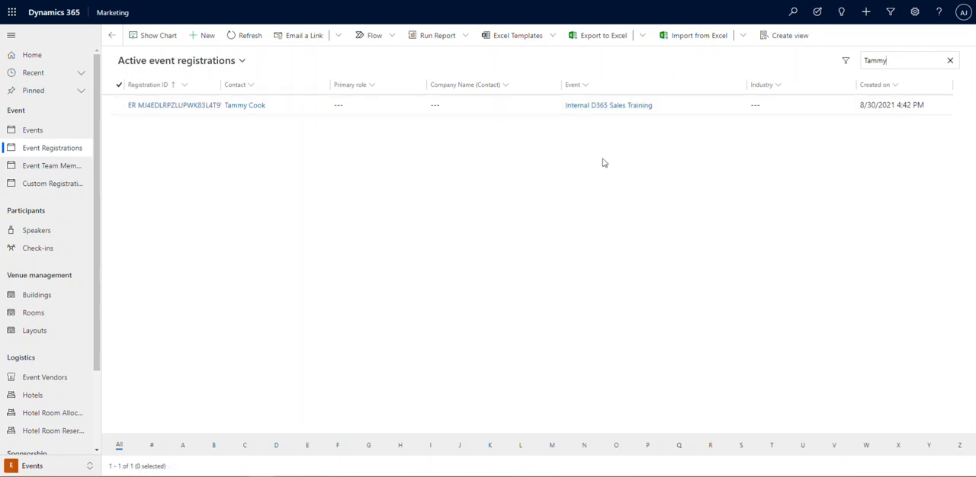